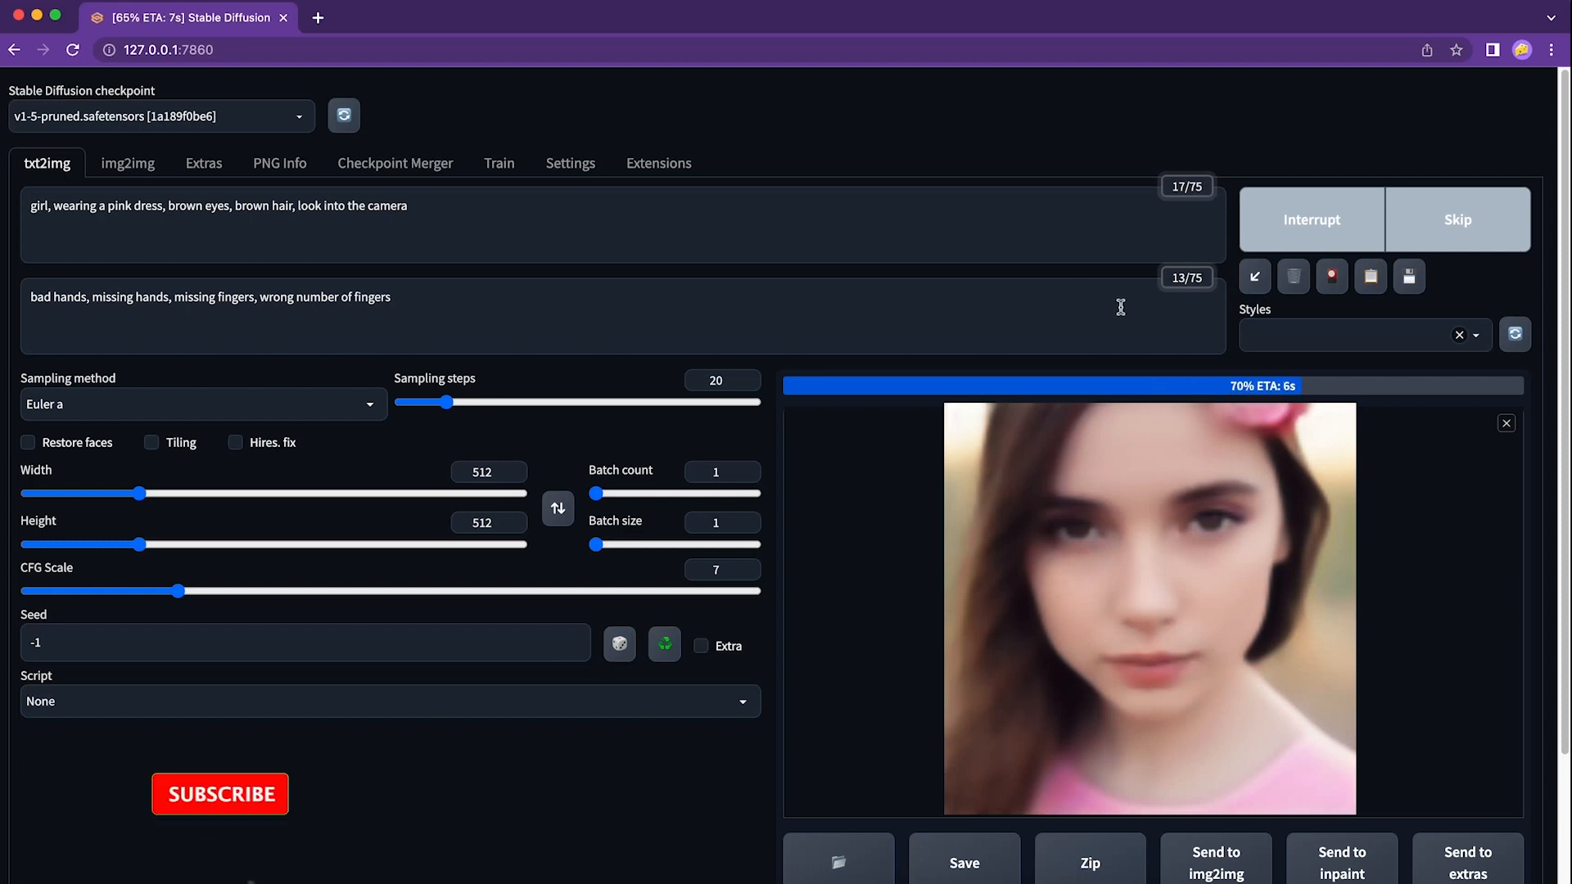
Step: View the generated portrait enlarged and close the full-size view
click(219, 792)
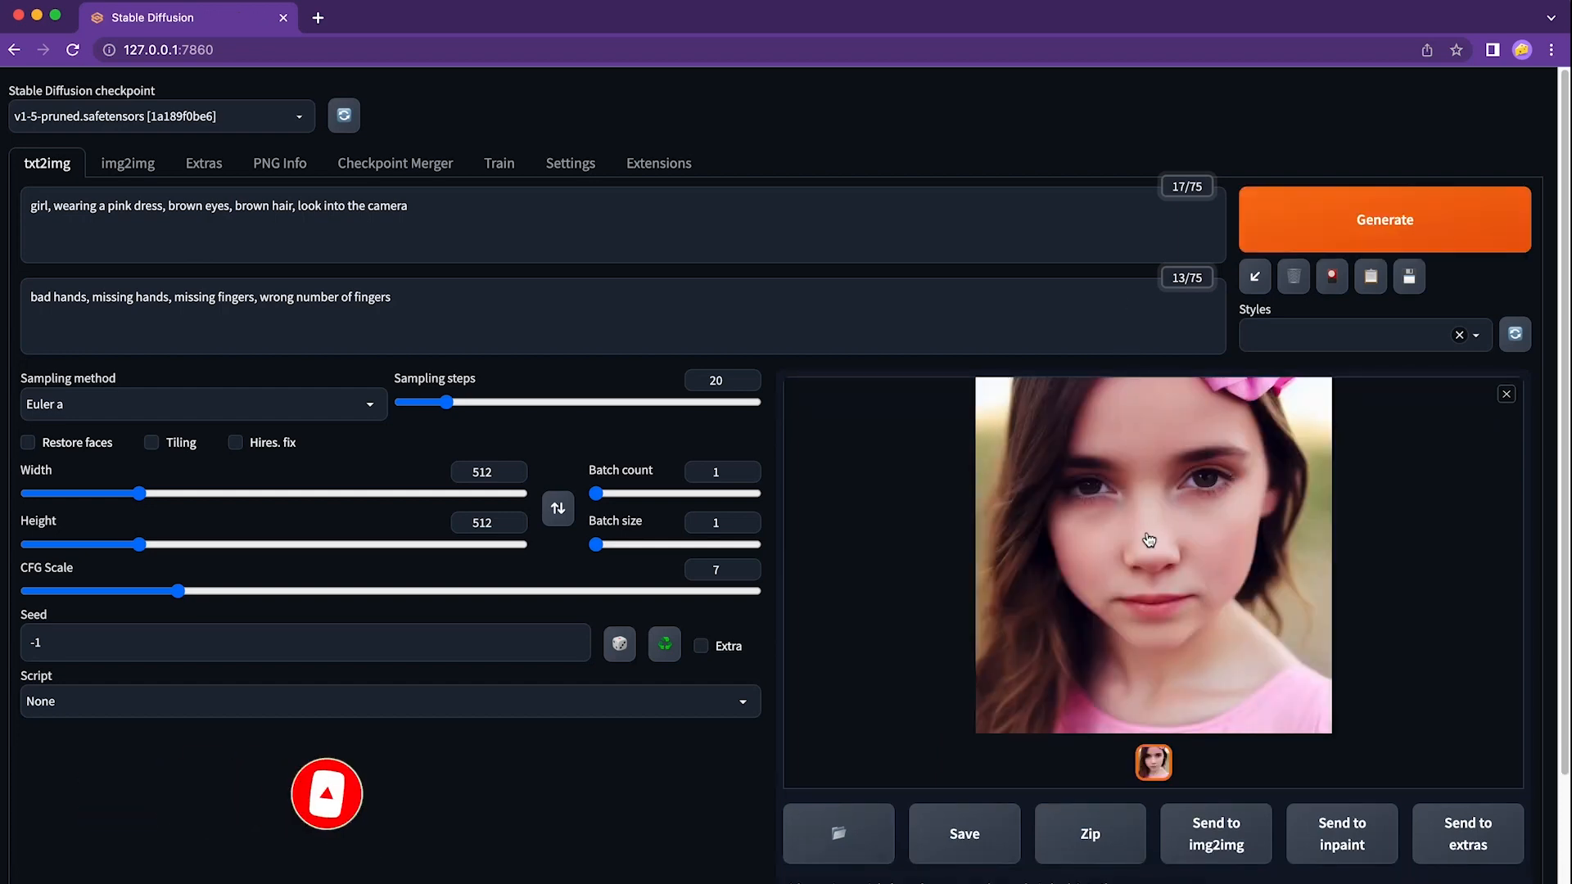
click(1151, 551)
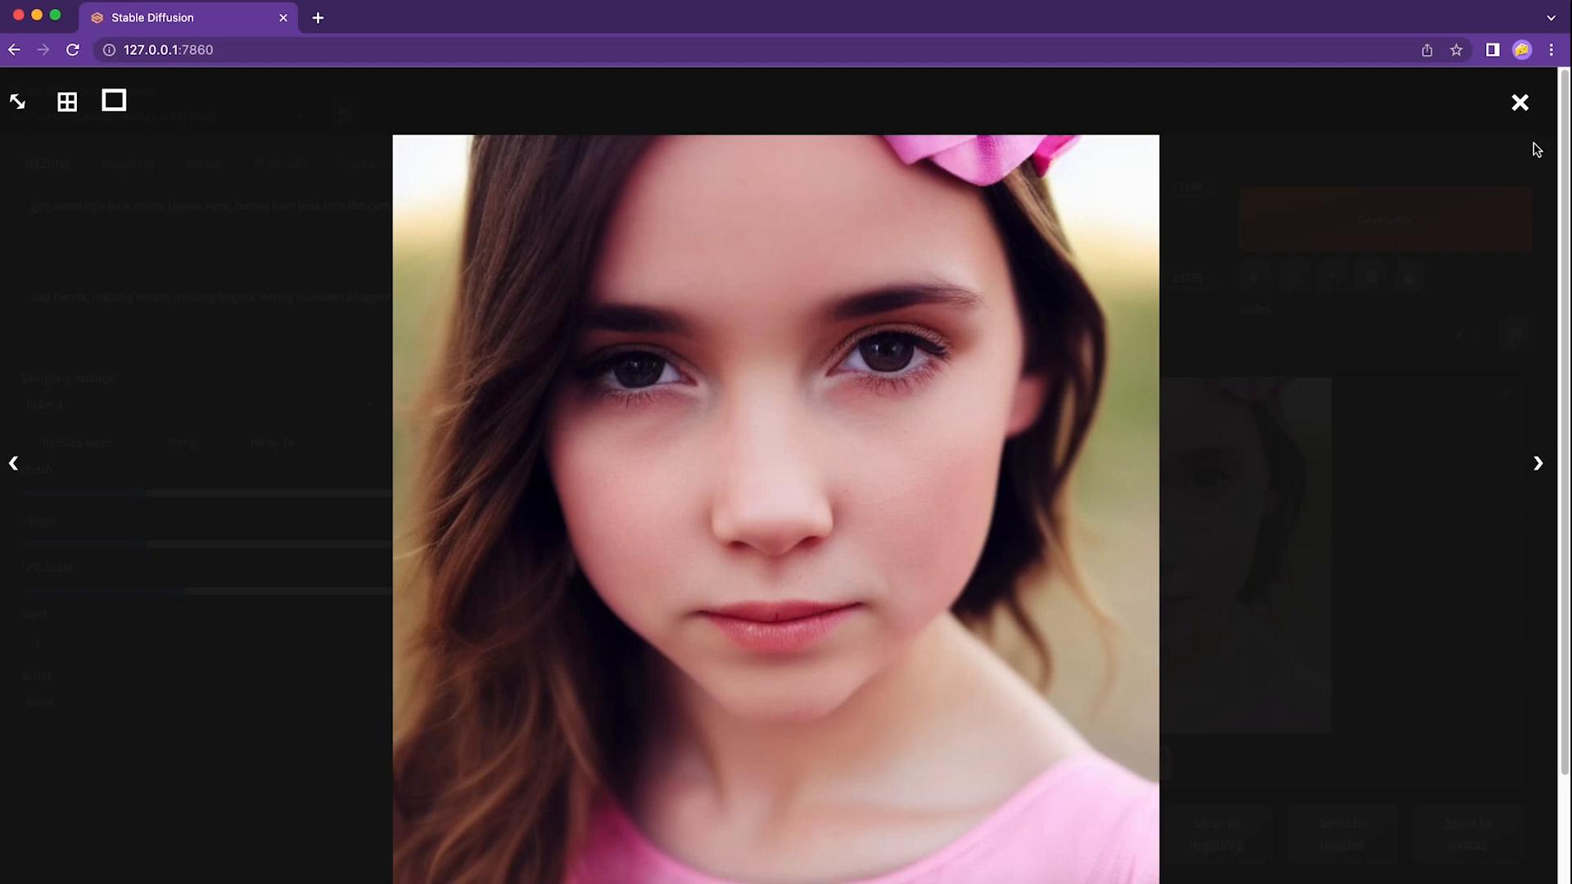
mouse_move(1519, 103)
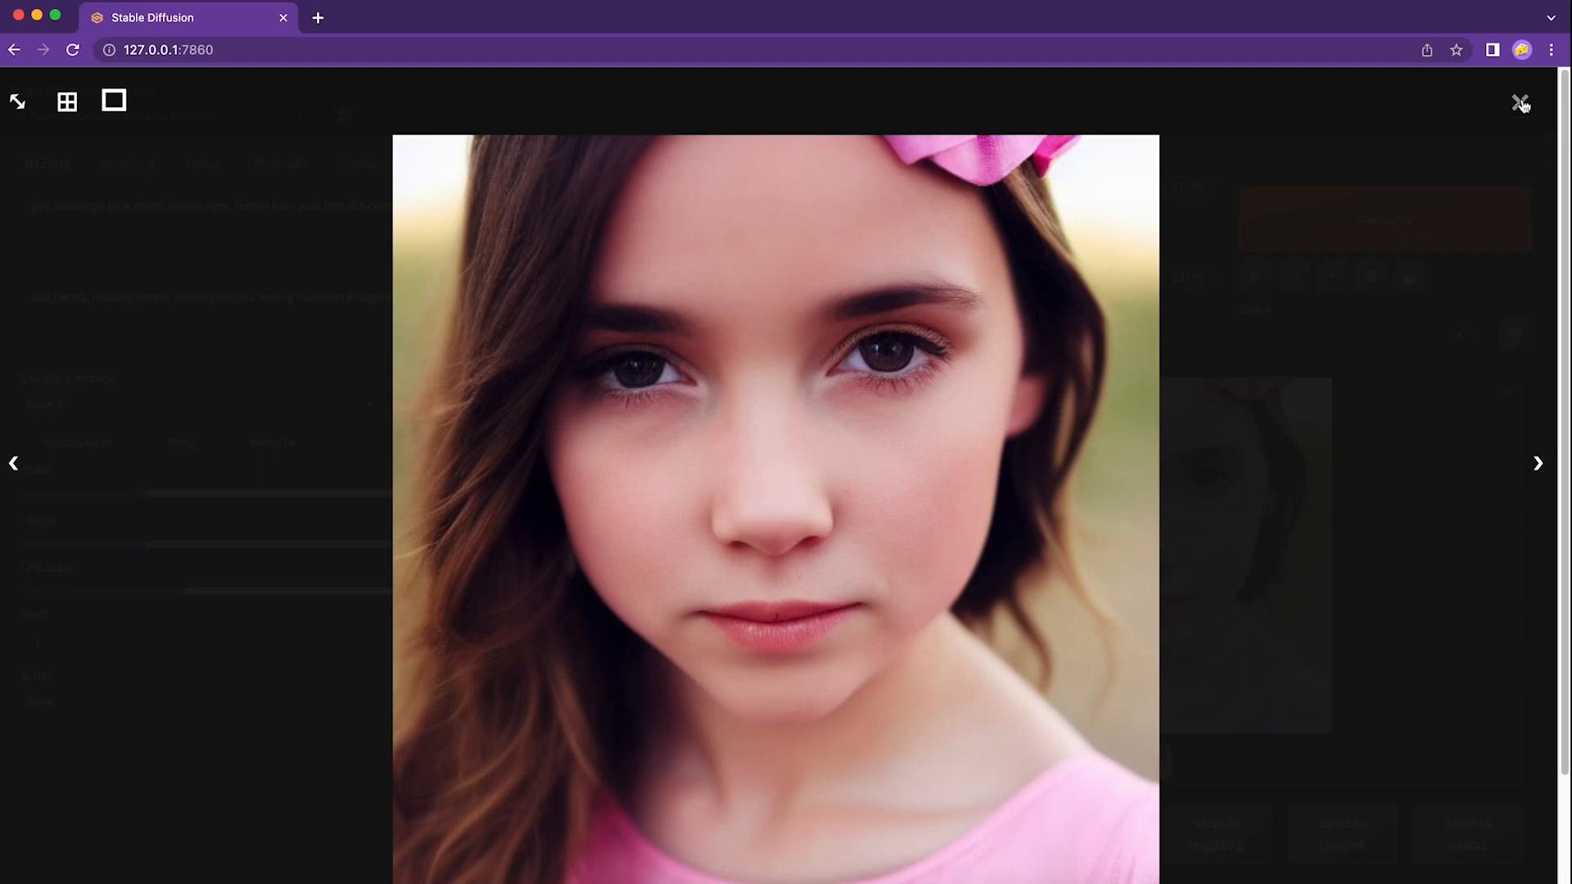
click(1520, 103)
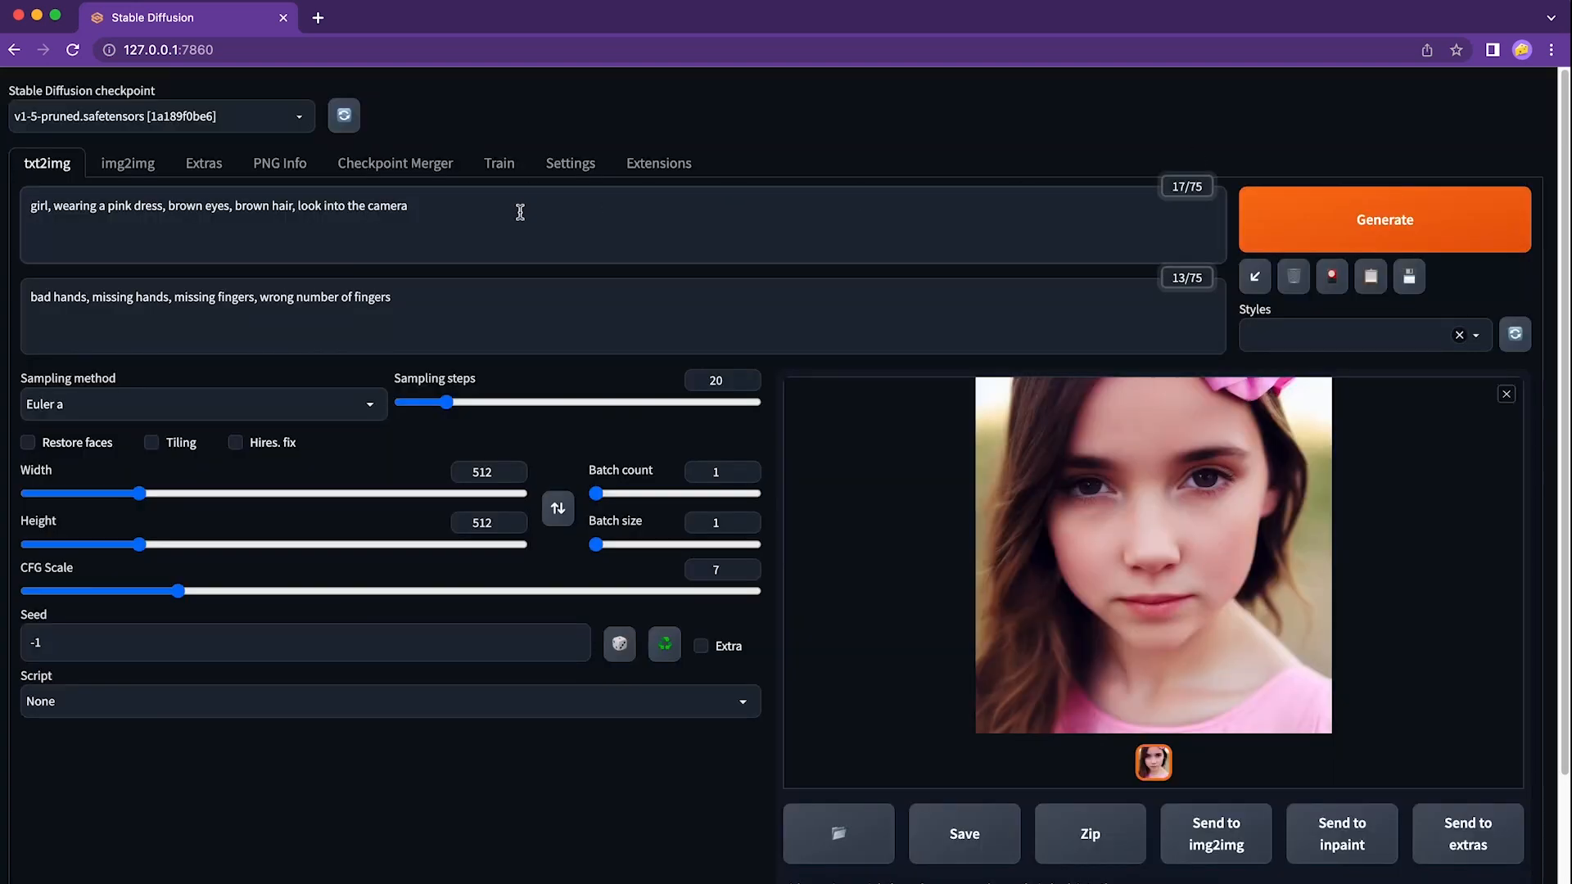
Step: Extend the prompt with ', full body' to request a full body shot
text(full)
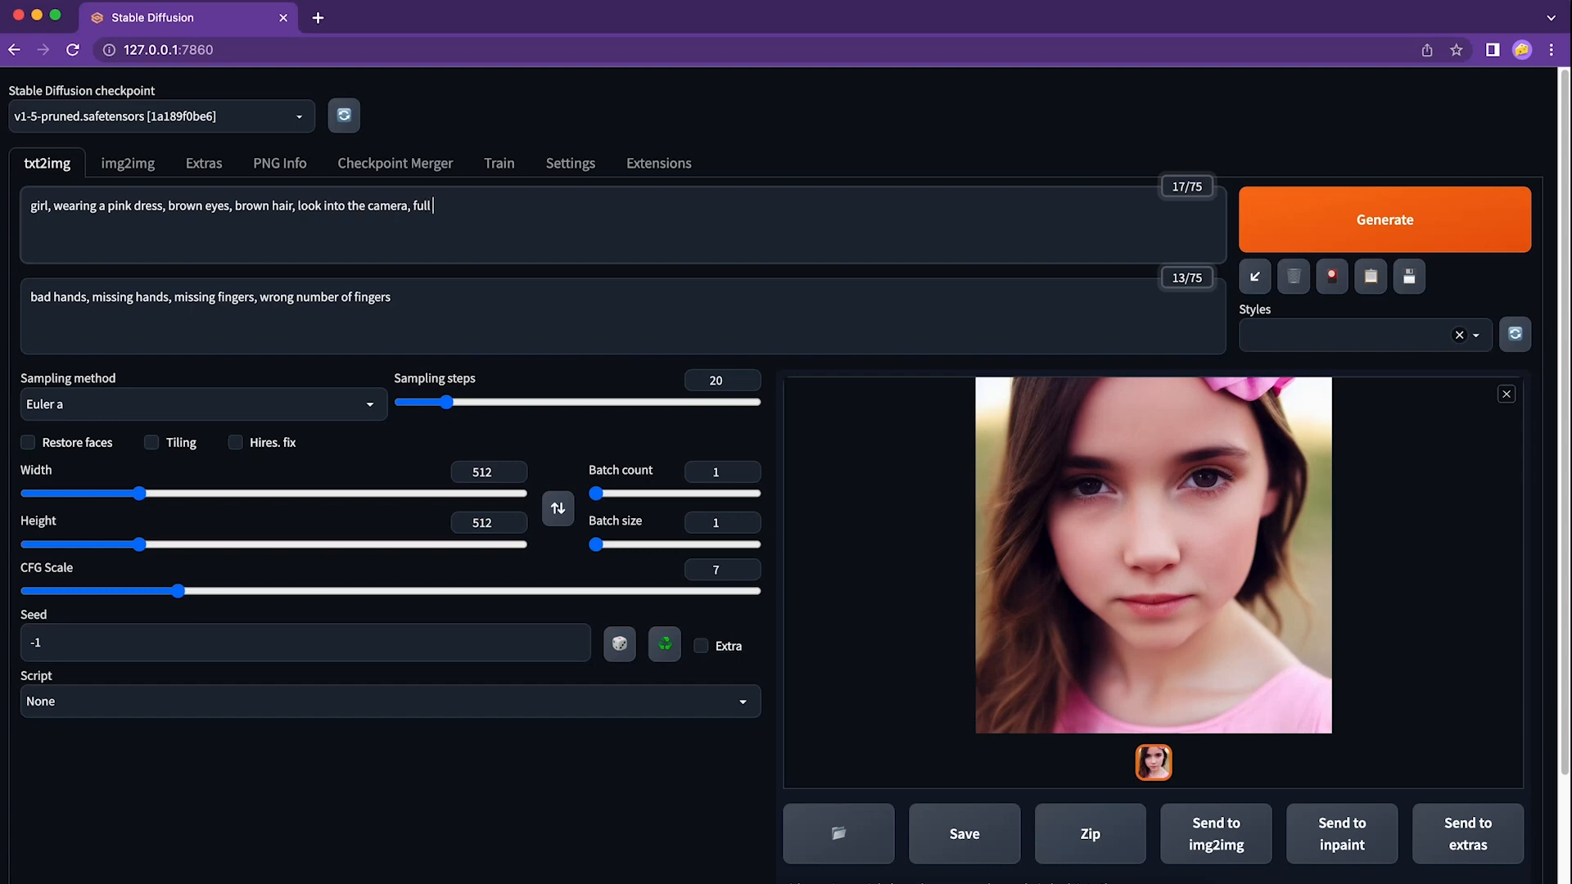
text(body)
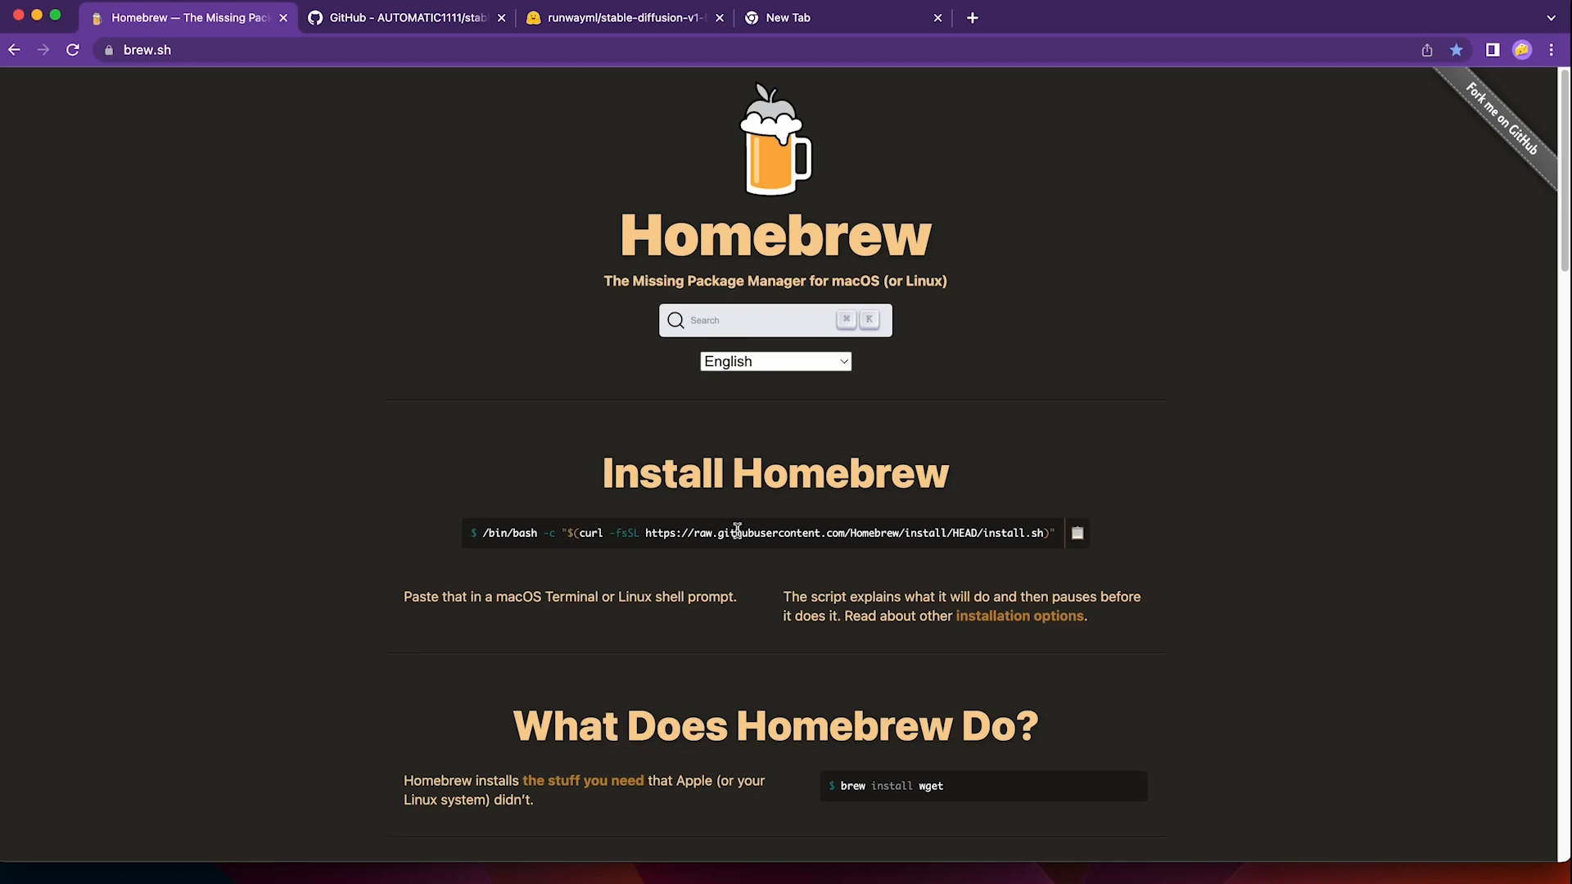
Step: Copy the Homebrew install command from brew.sh and run it in Terminal opened via Spotlight
click(1076, 532)
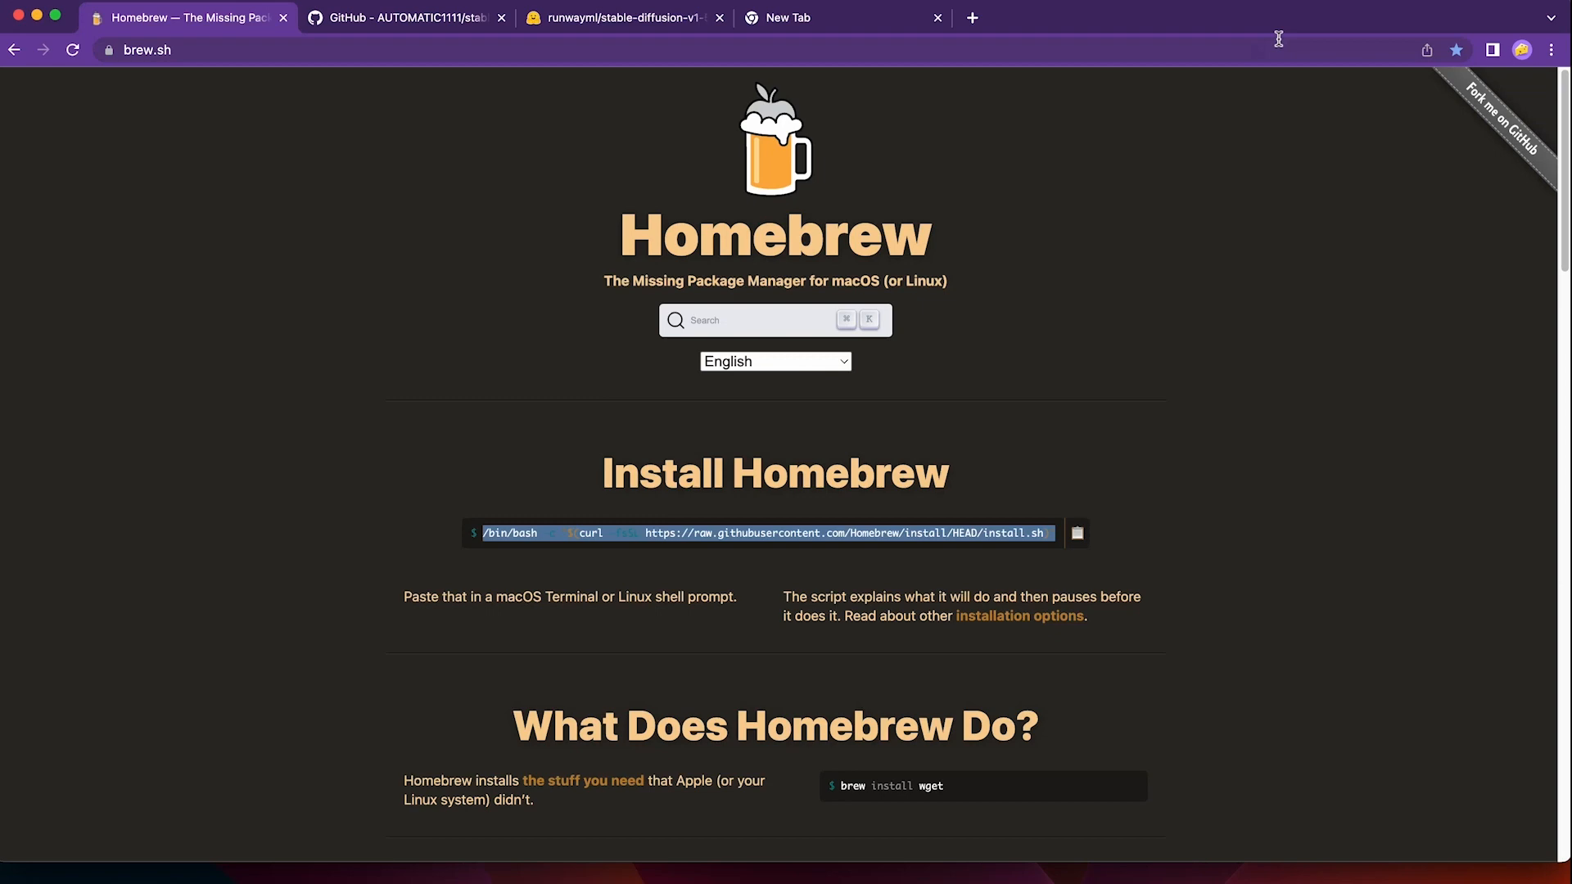
text(terminal)
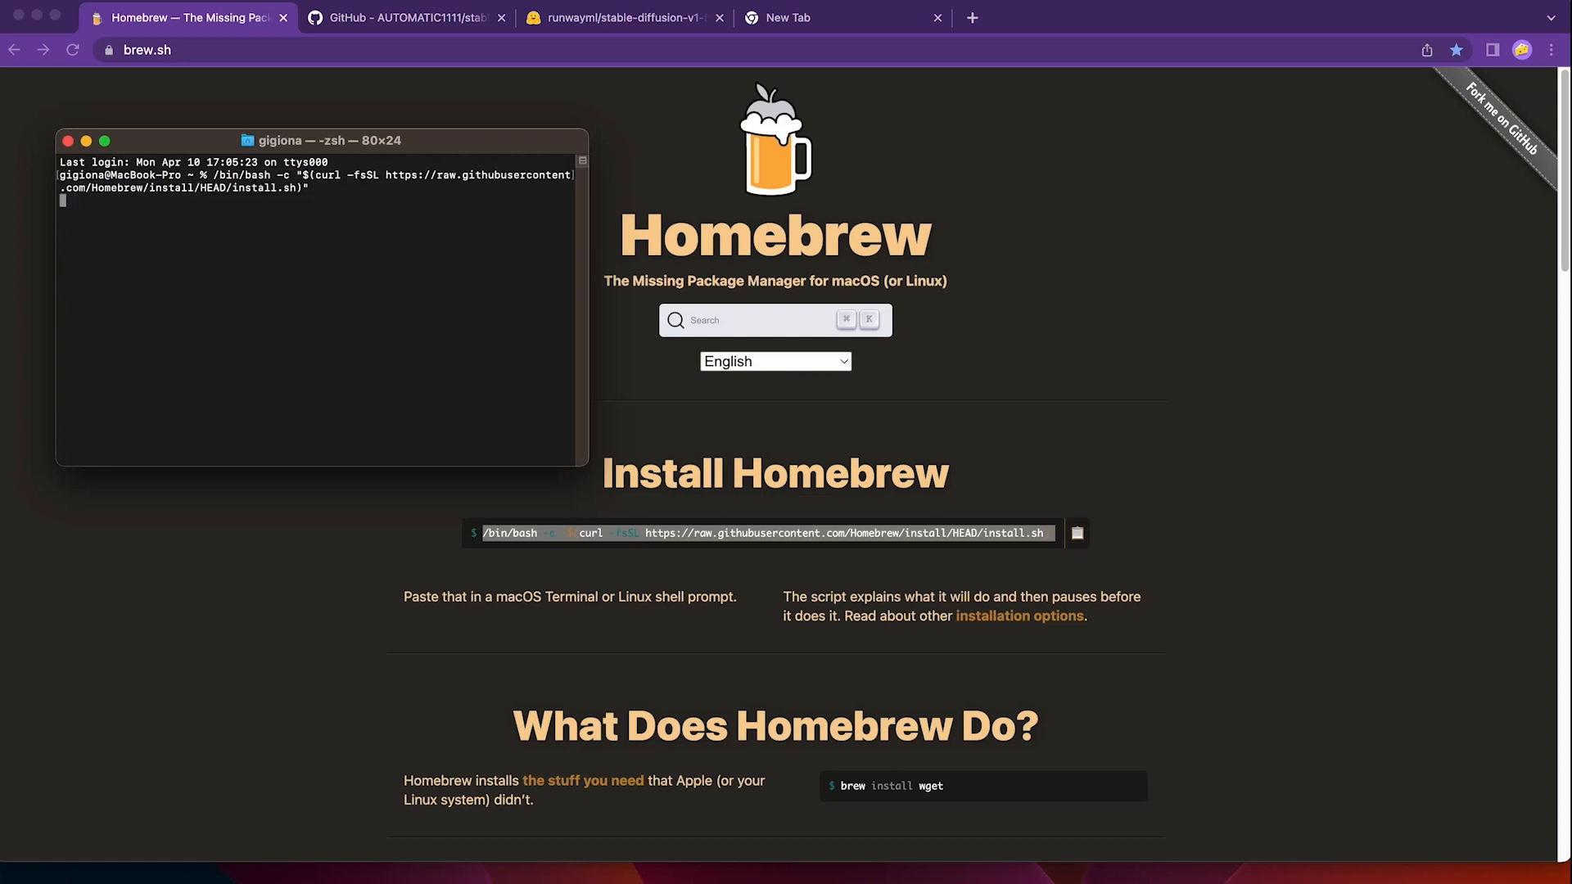
key(enter)
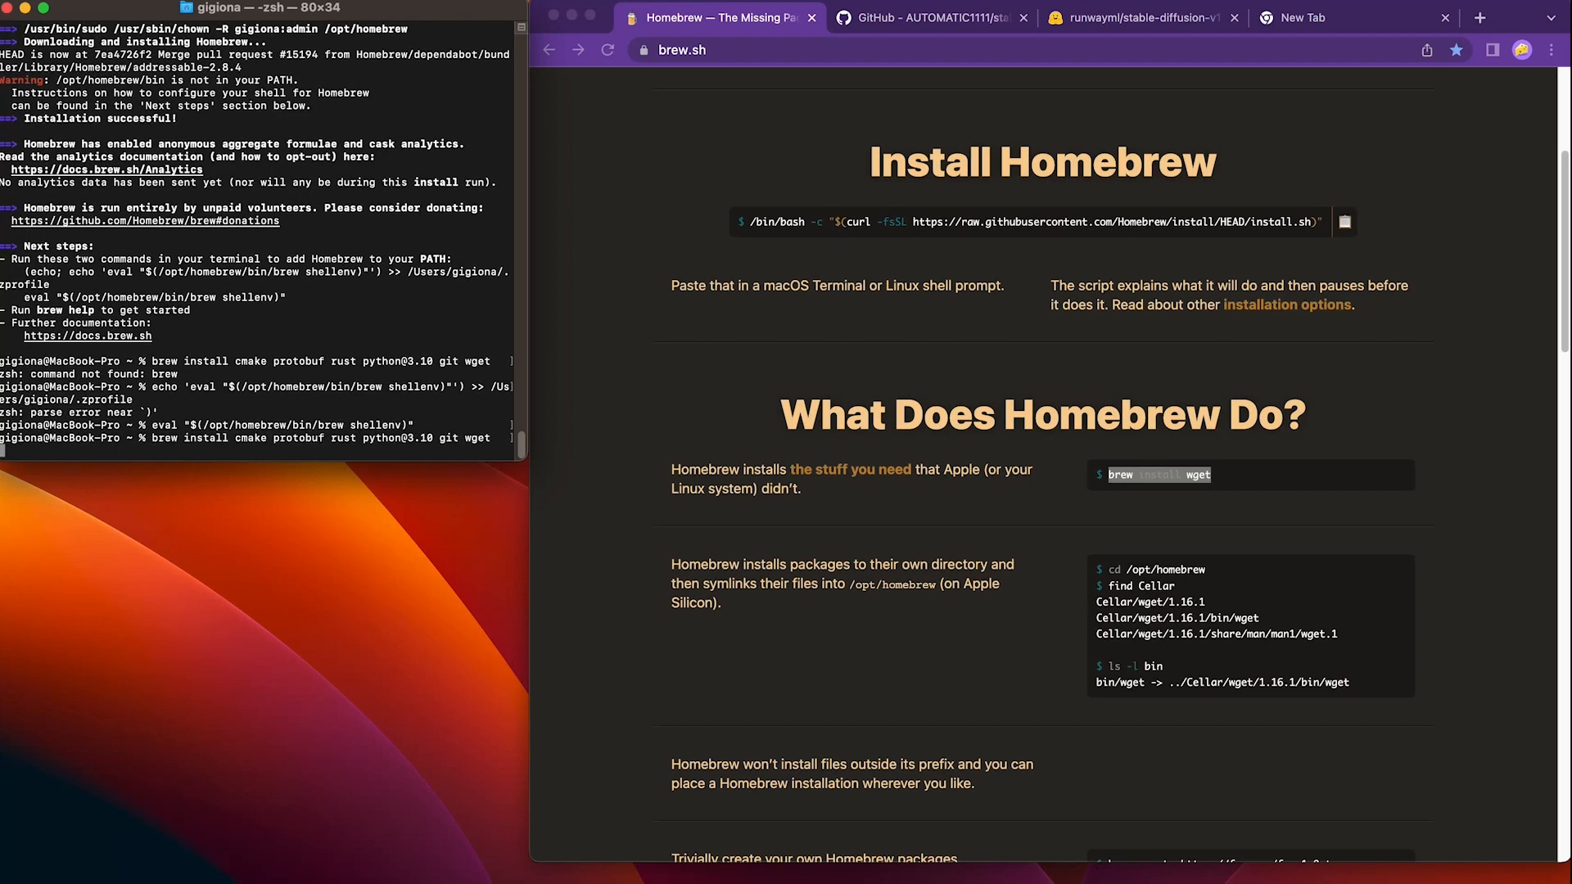
key(Return)
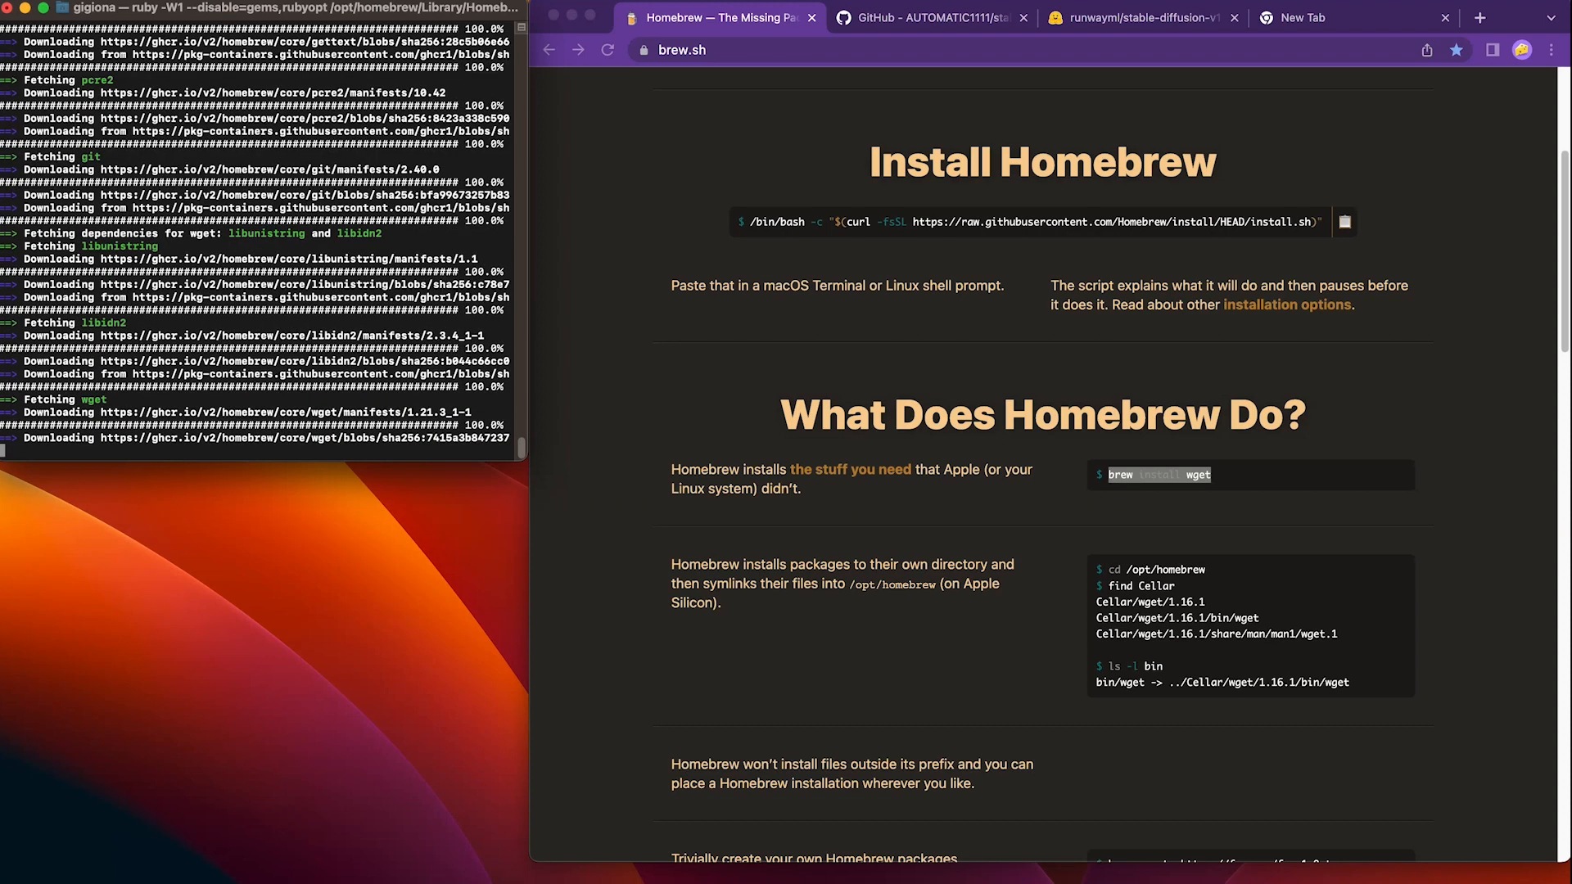
click(930, 16)
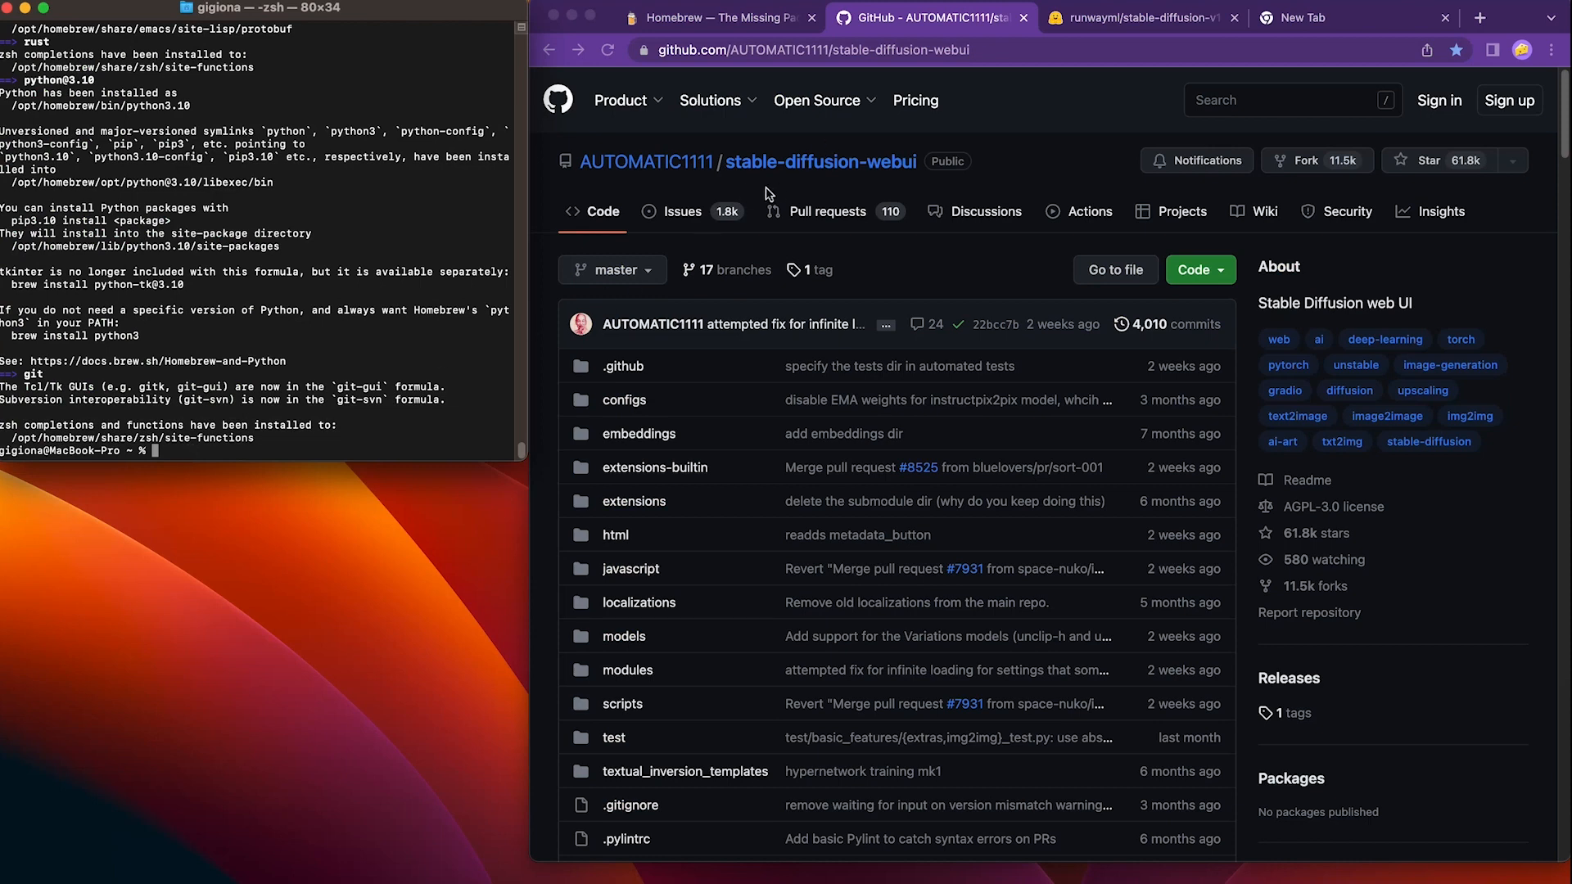
click(812, 50)
text(git c)
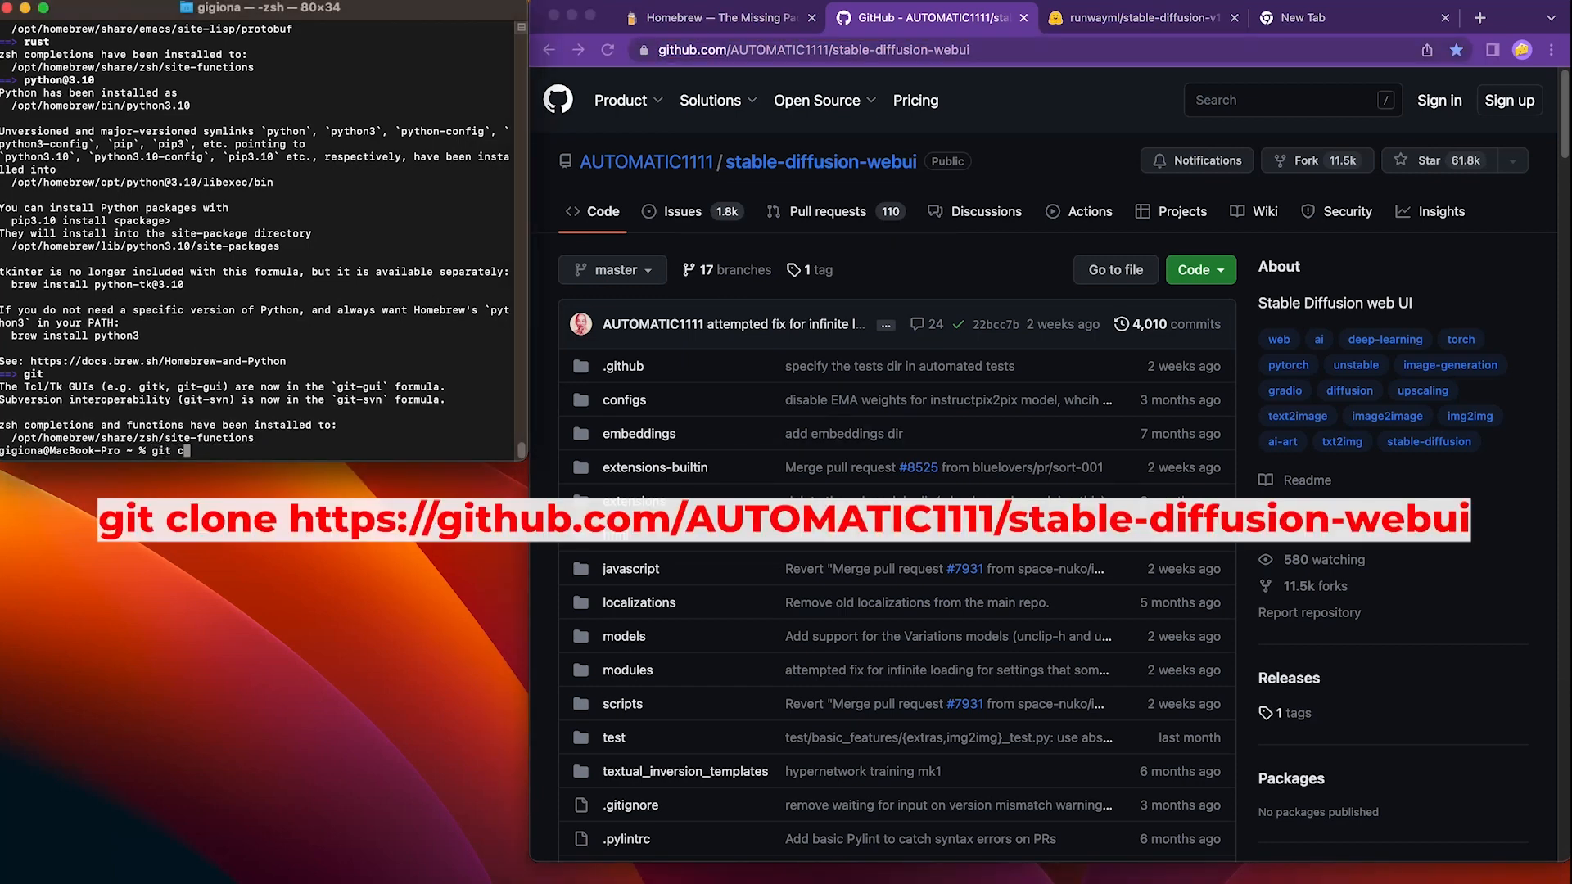
text(lone https://github.com/AUTOMATIC1111/stable-diffusion-webui)
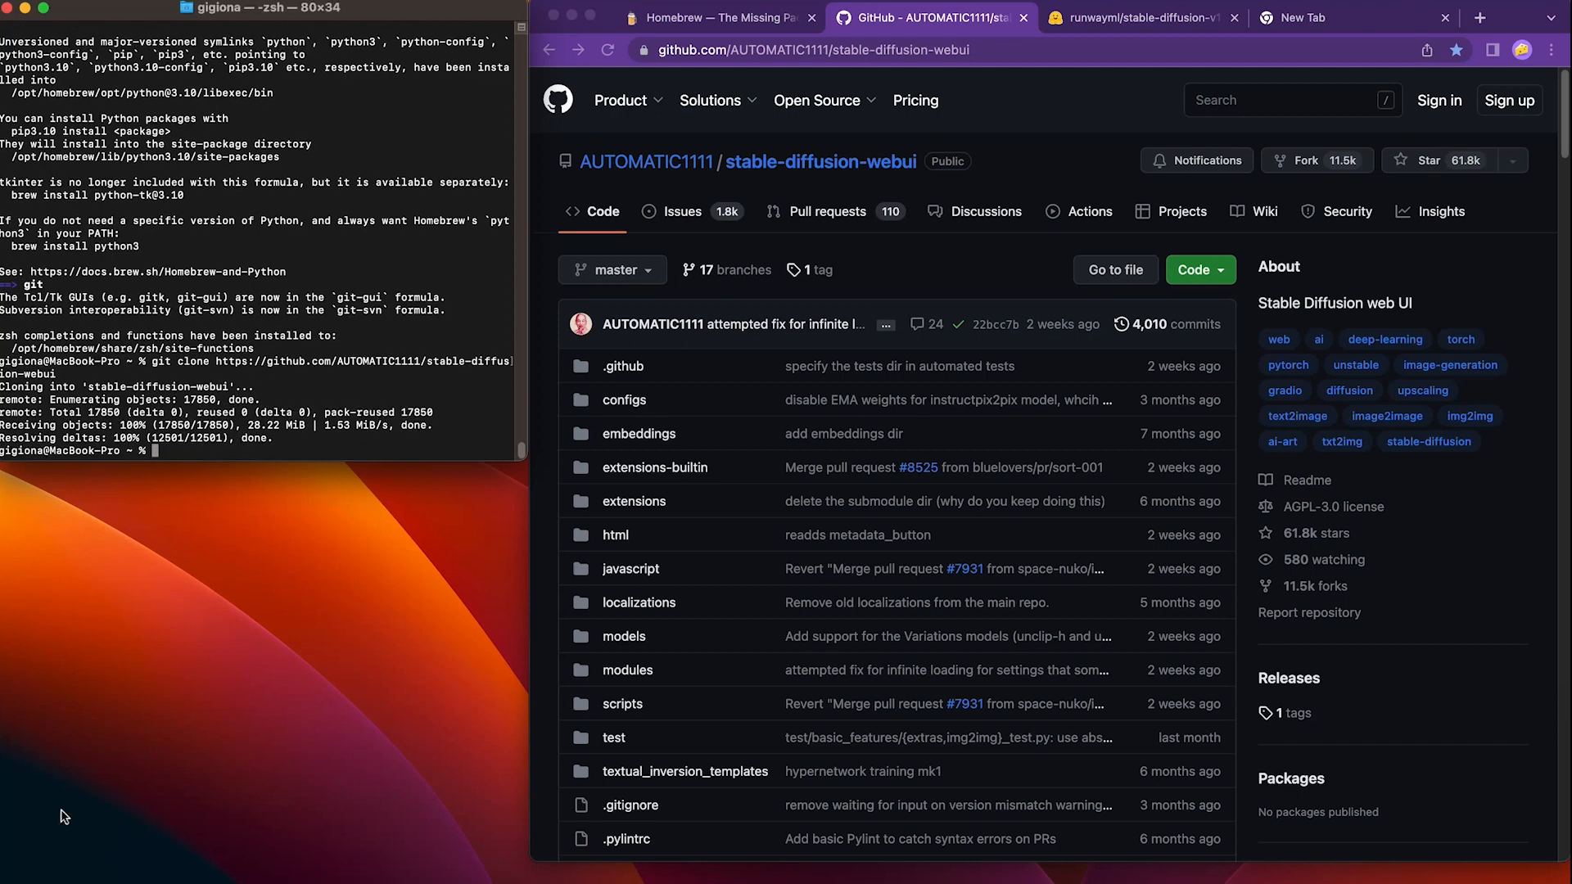
Step: Run open . and navigate Finder into stable-diffusion-webui/models/Stable-diffusion
click(1141, 16)
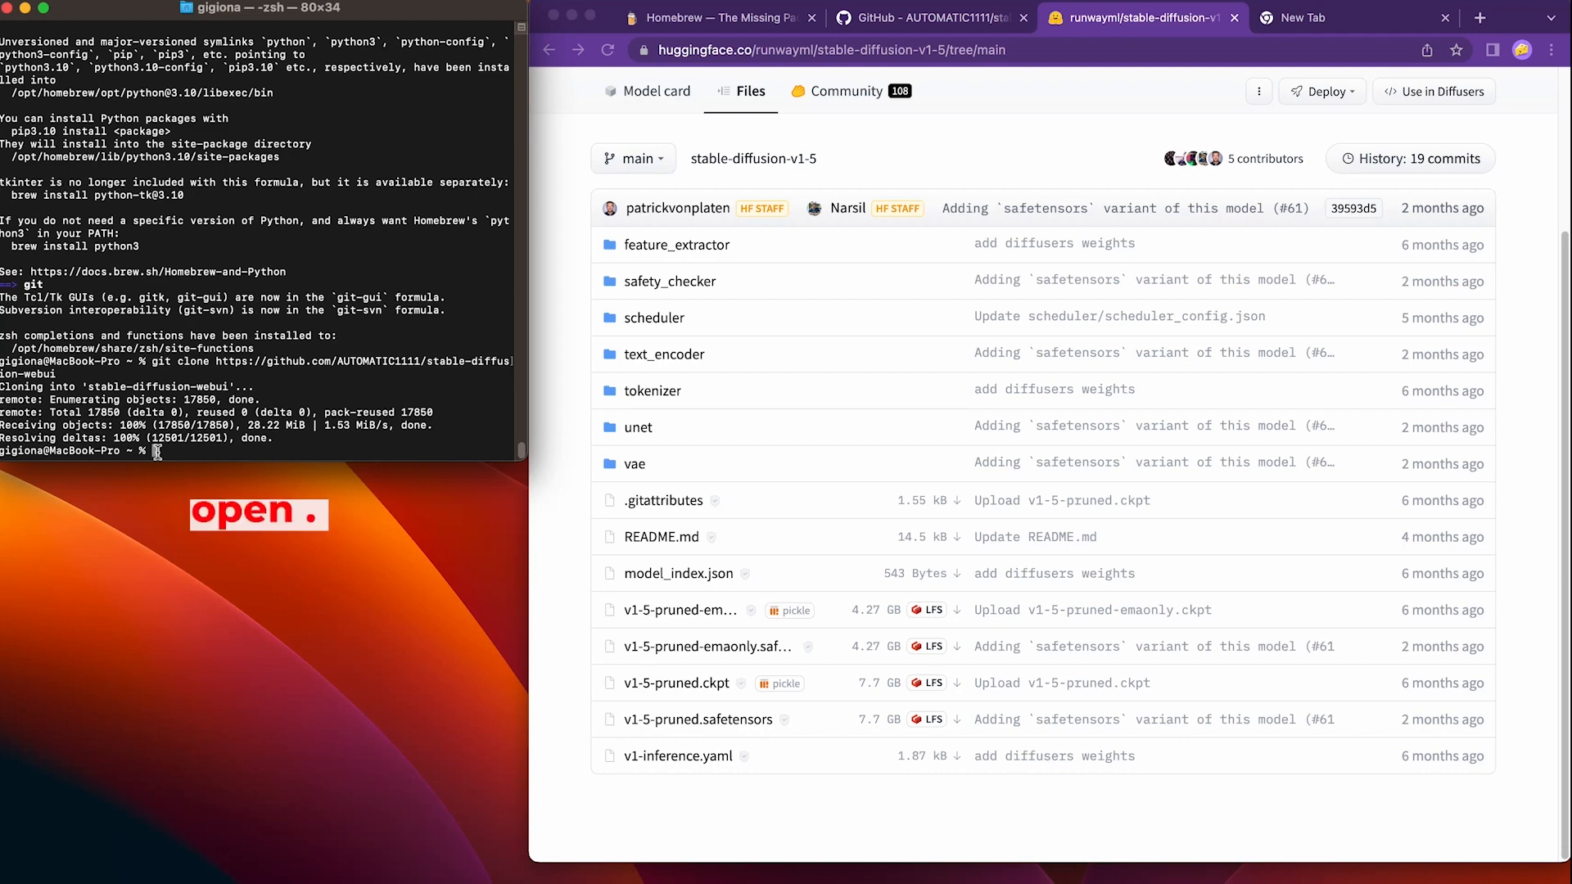
text(ope)
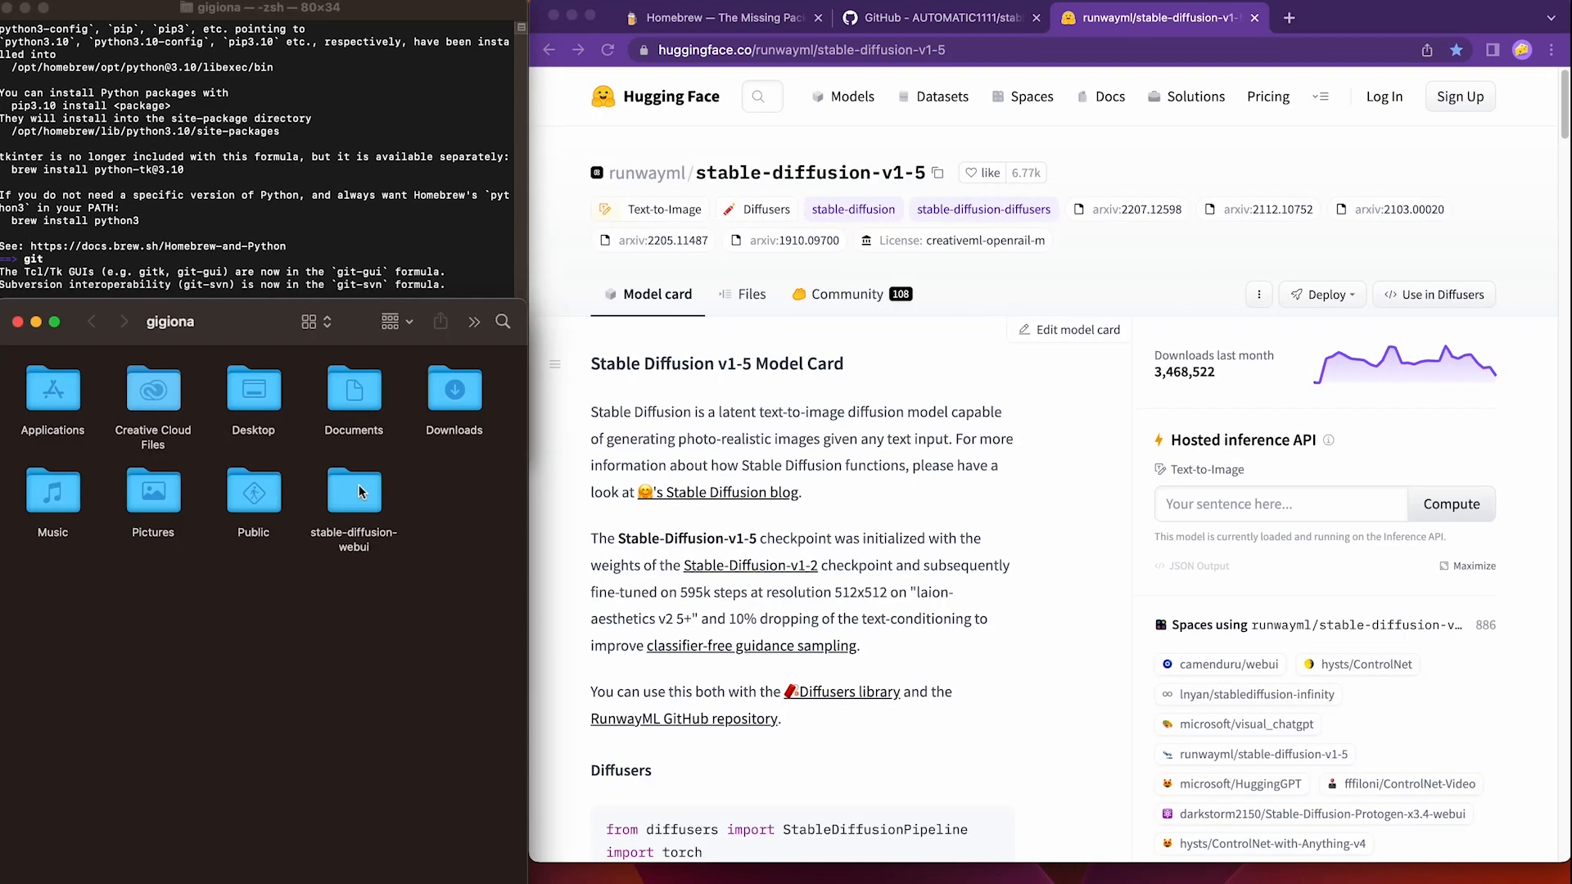
double_click(353, 492)
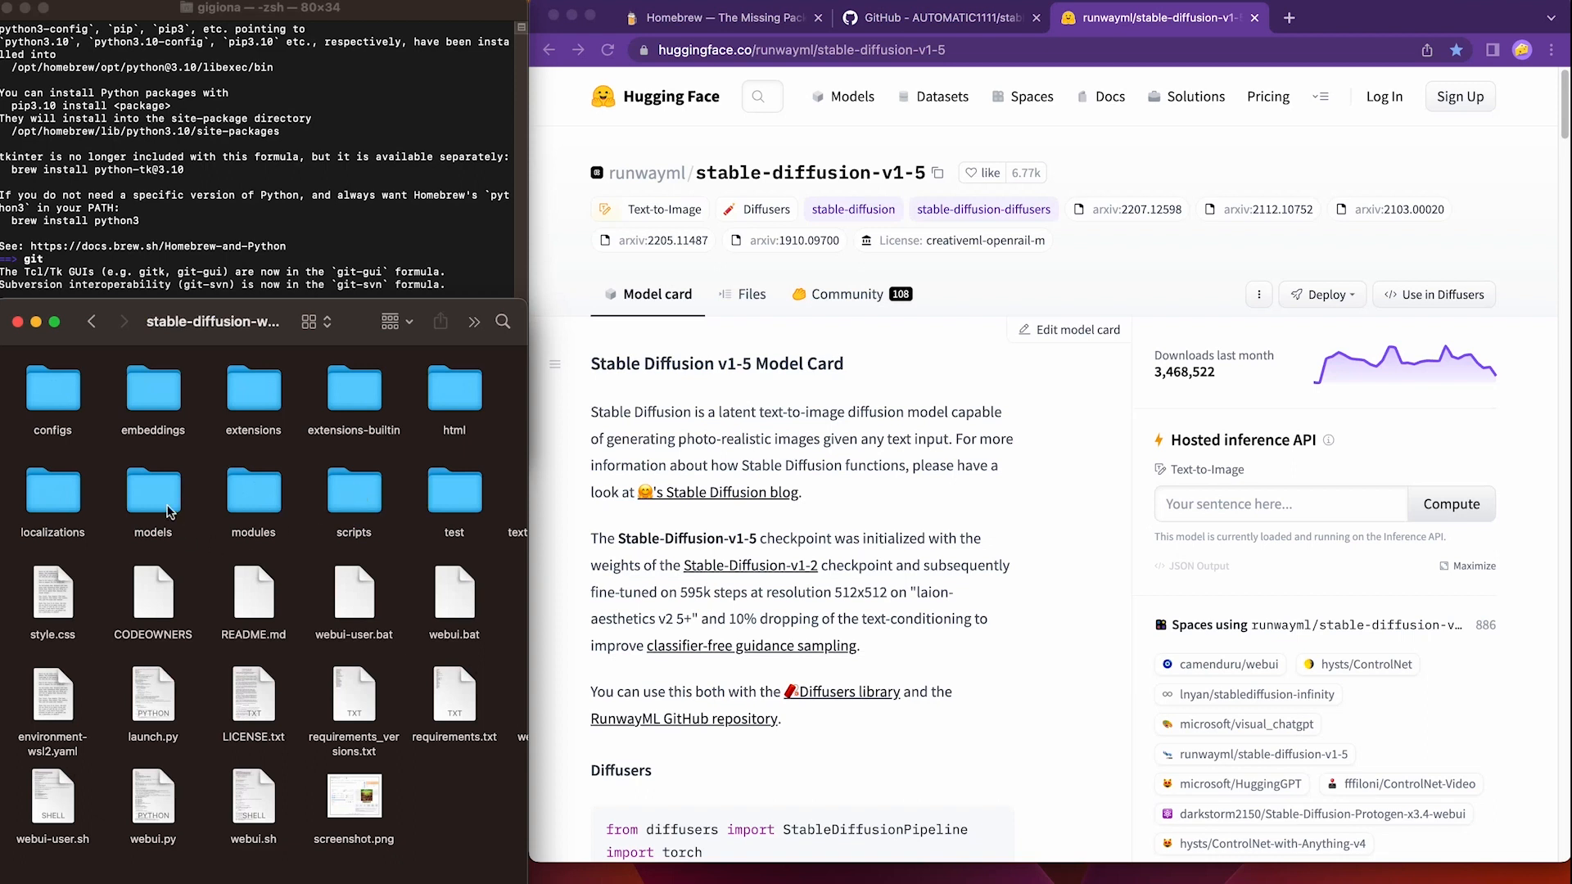
mouse_move(158, 503)
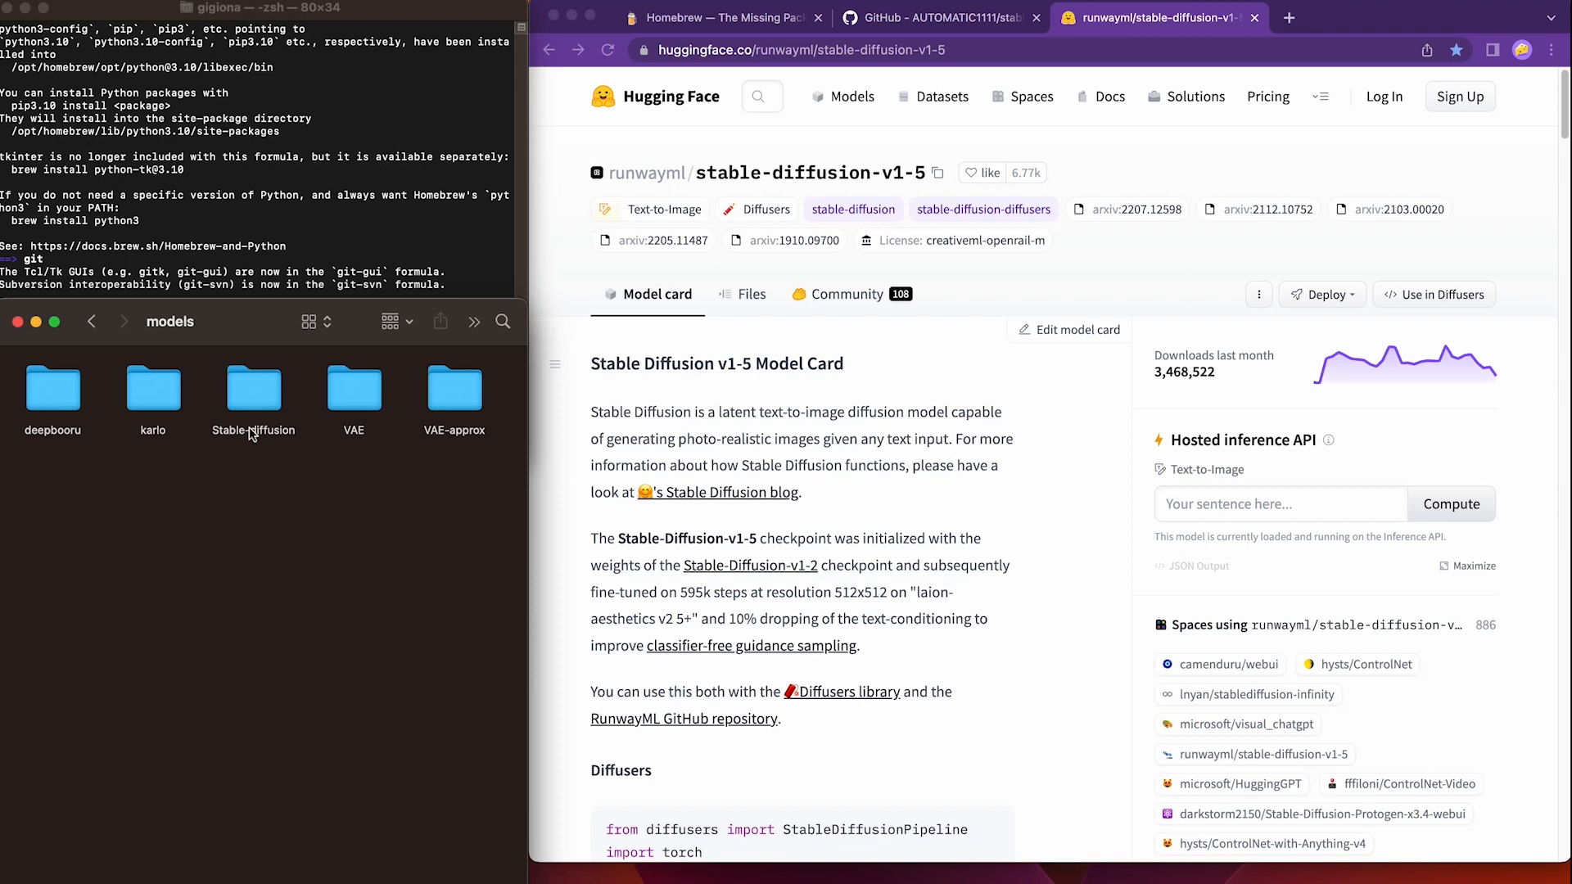
click(254, 388)
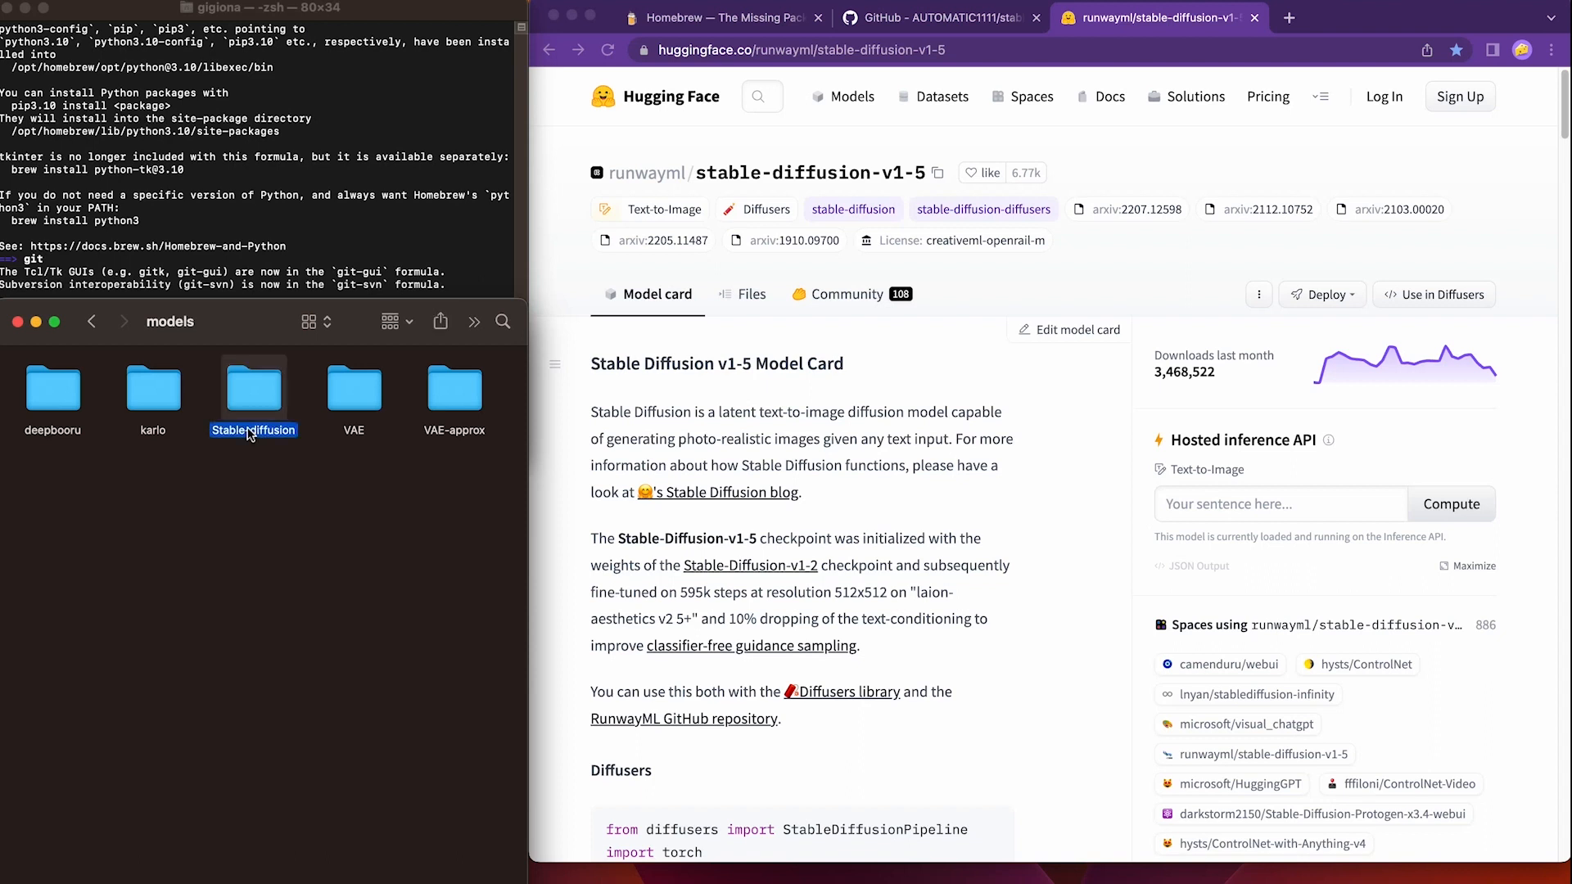
mouse_move(262, 399)
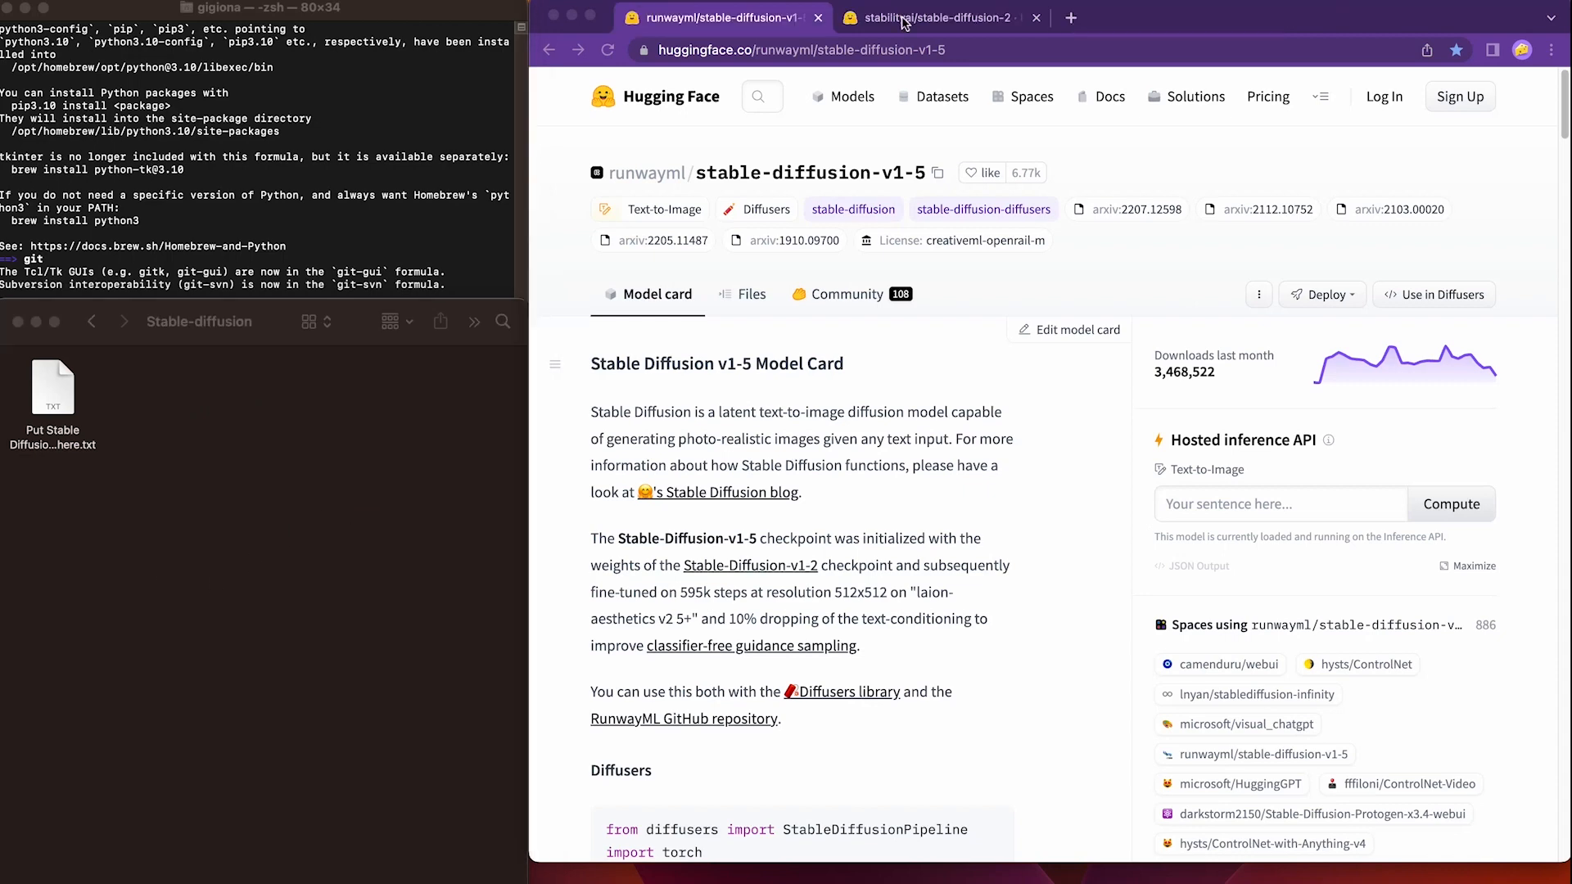
Step: Browse the stable-diffusion-2 model page and show its file list
click(936, 17)
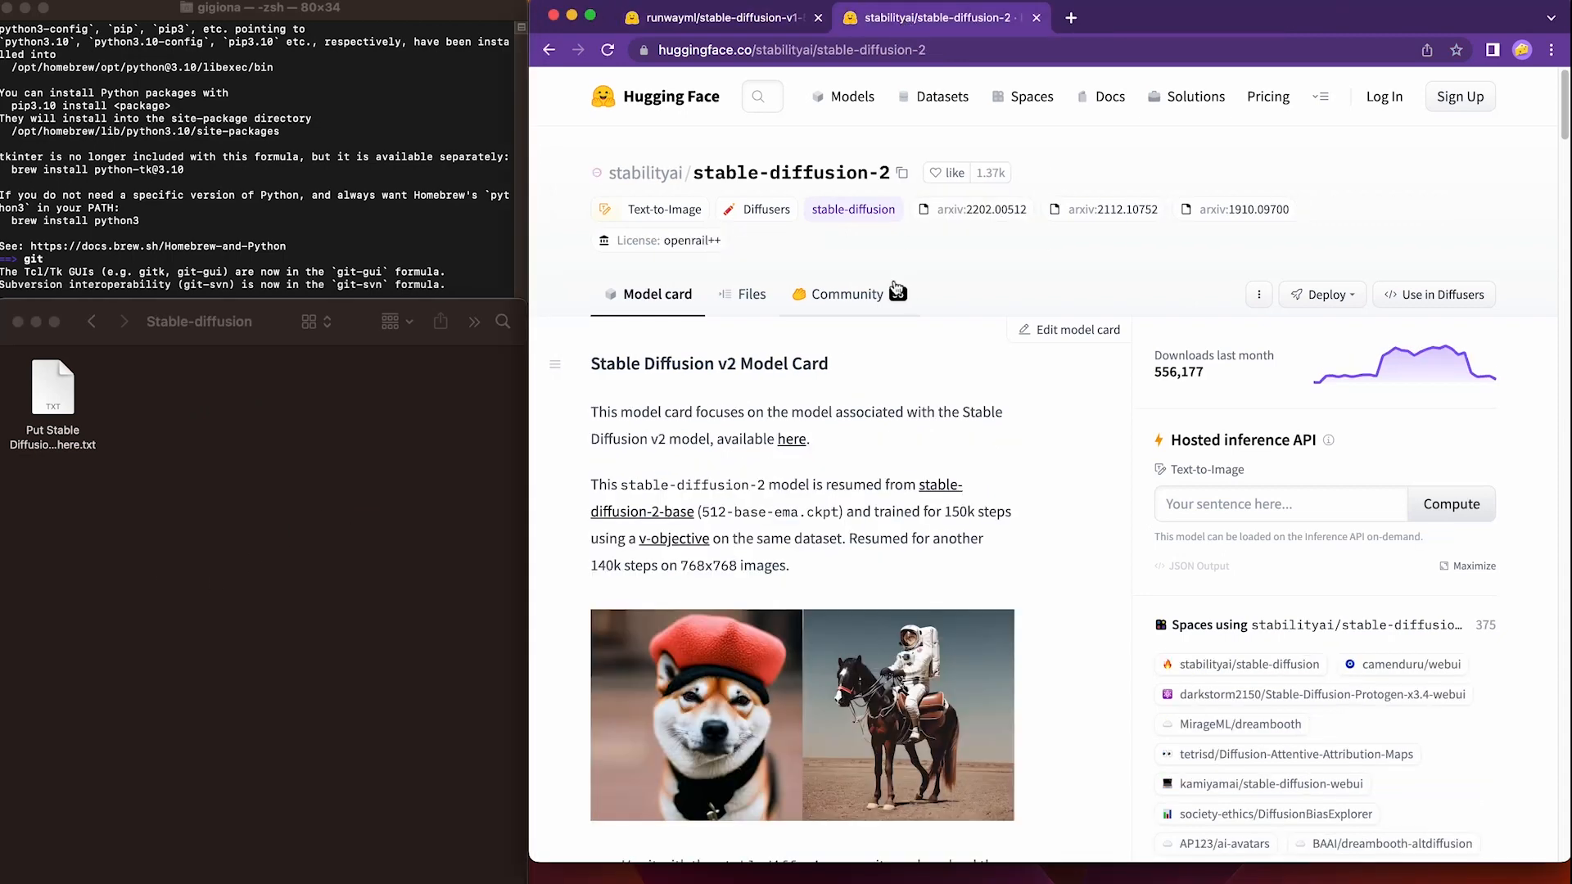
scroll(down, 3)
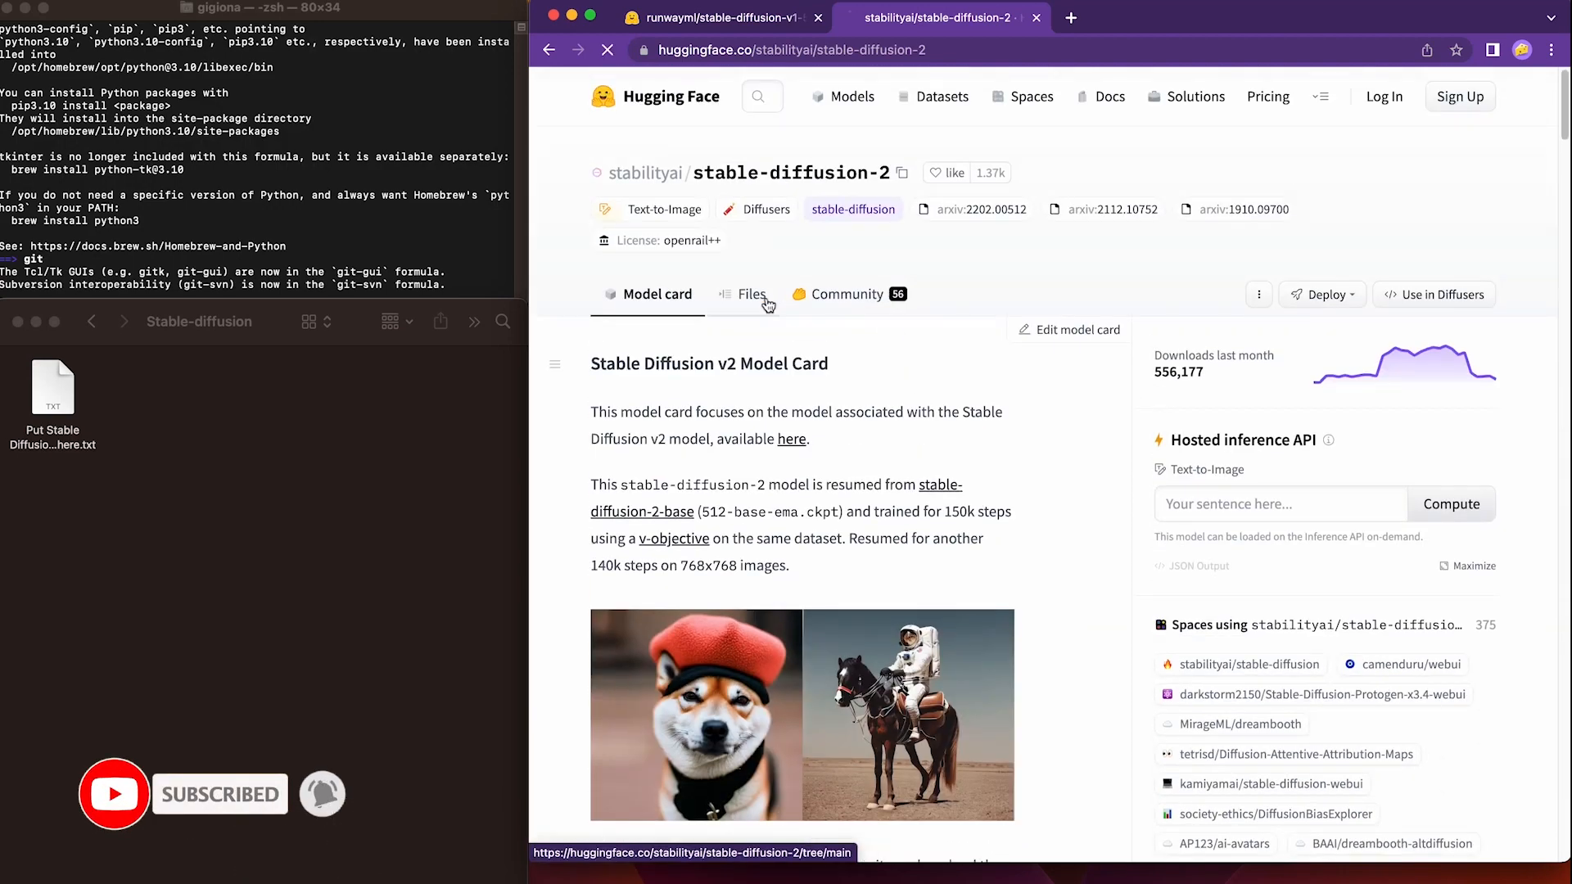
click(749, 293)
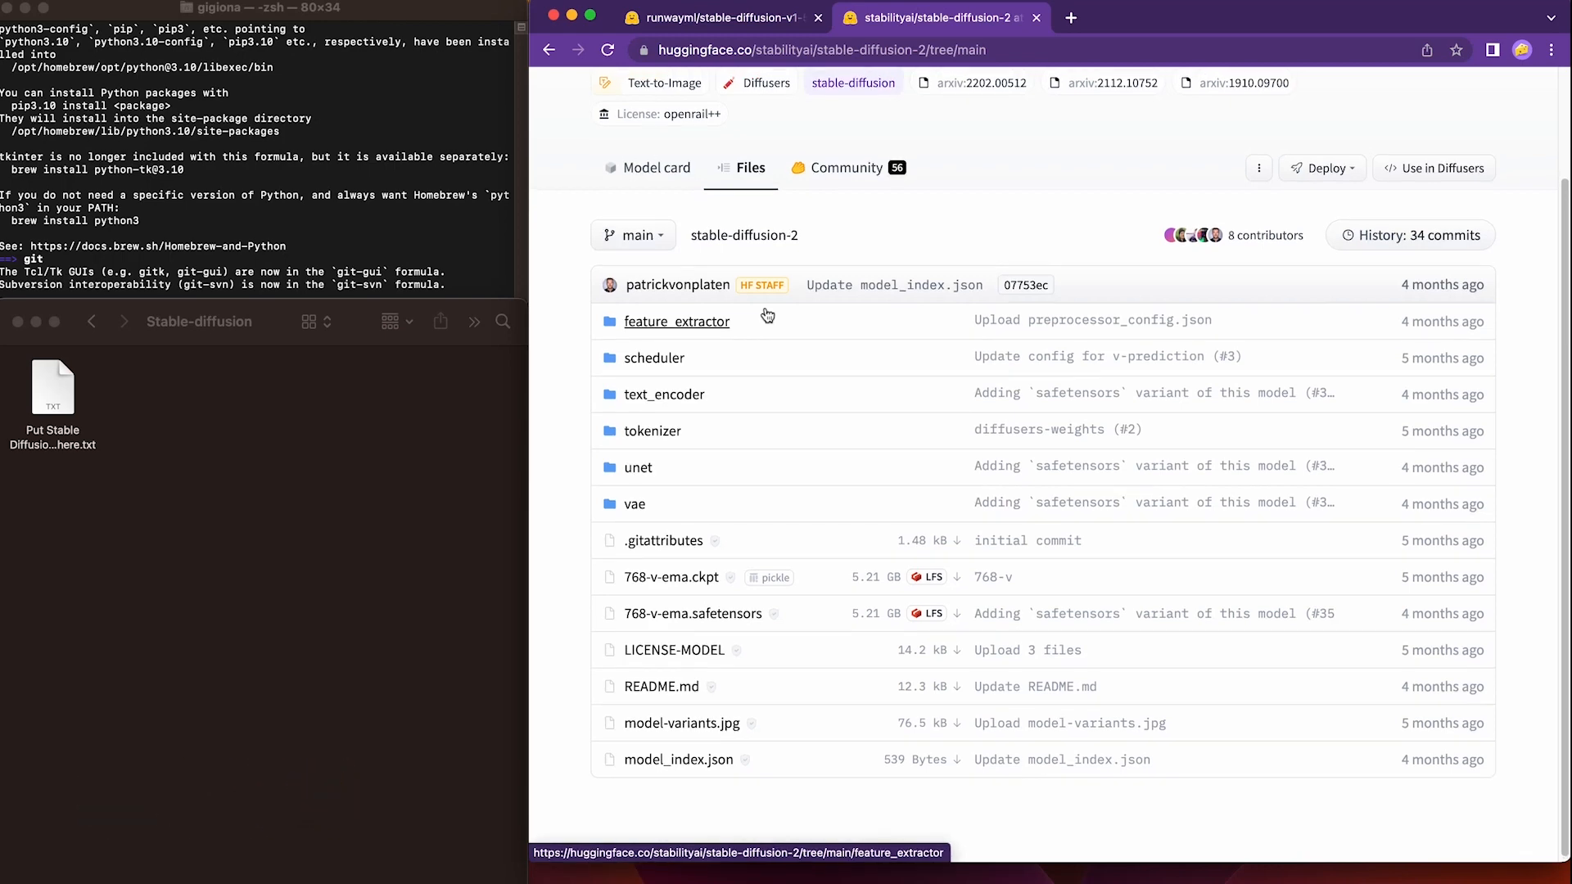
Step: Show the runwayml/stable-diffusion-v1-5 file list down to the v1-5-pruned .safetensors files
click(717, 16)
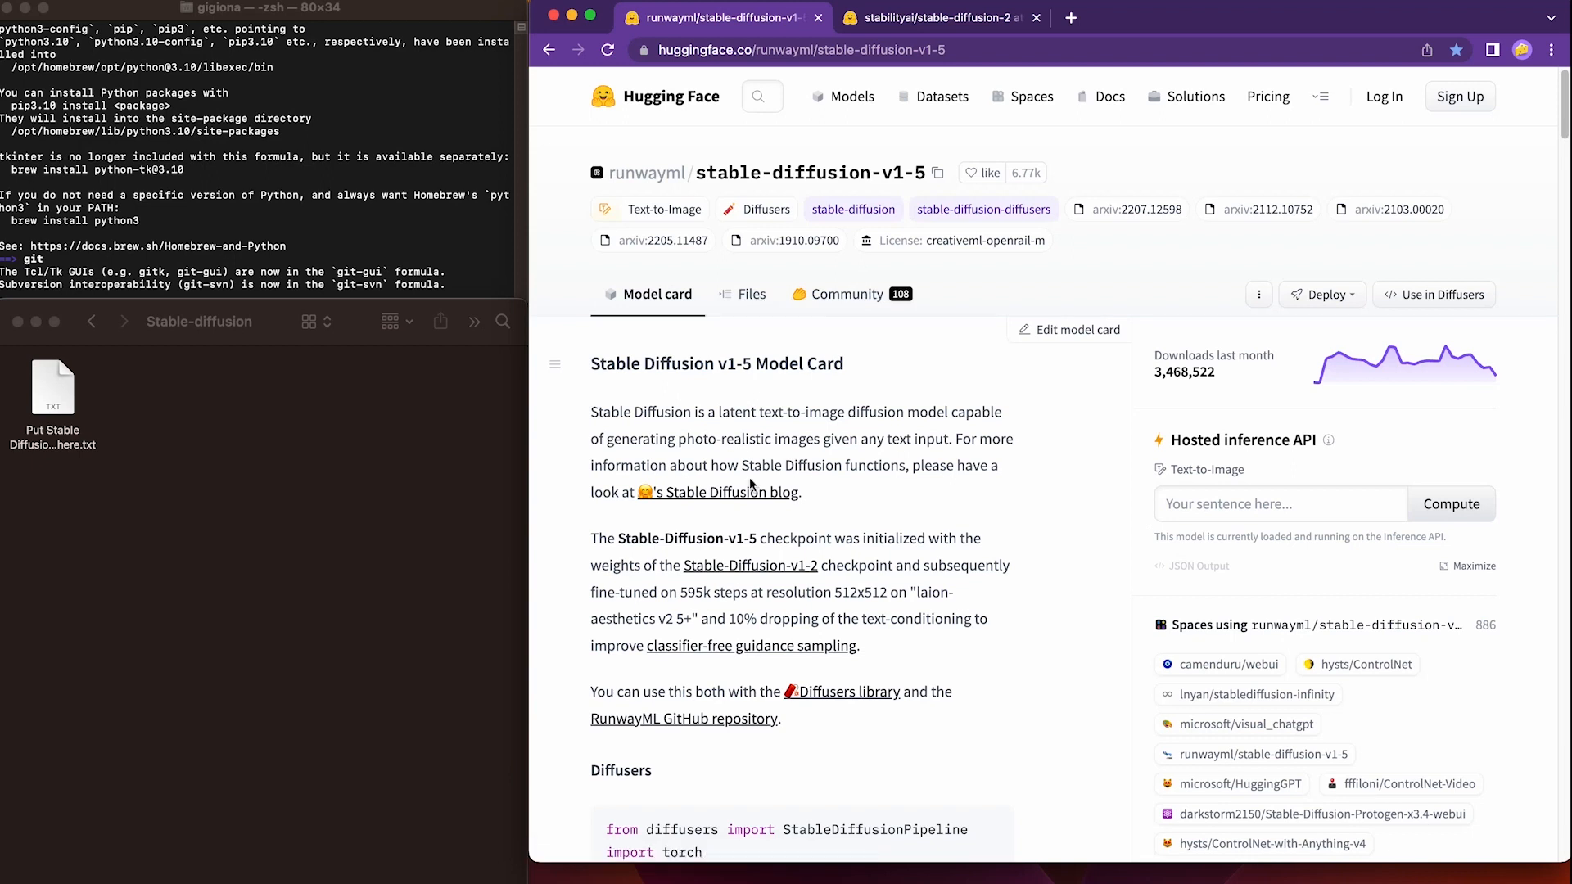
mouse_move(747, 425)
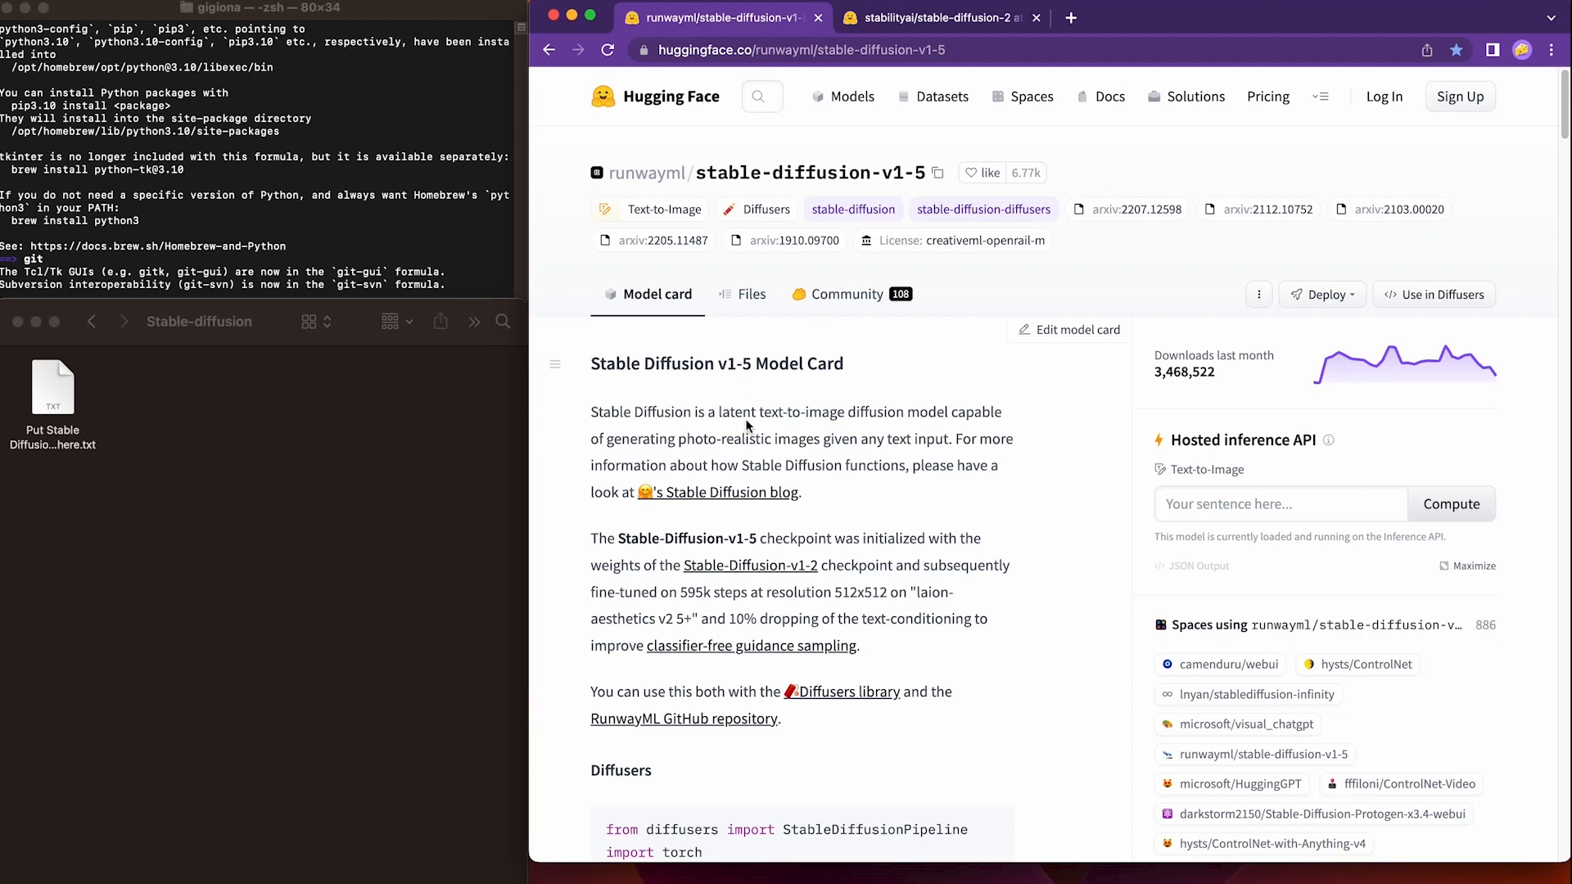
click(748, 293)
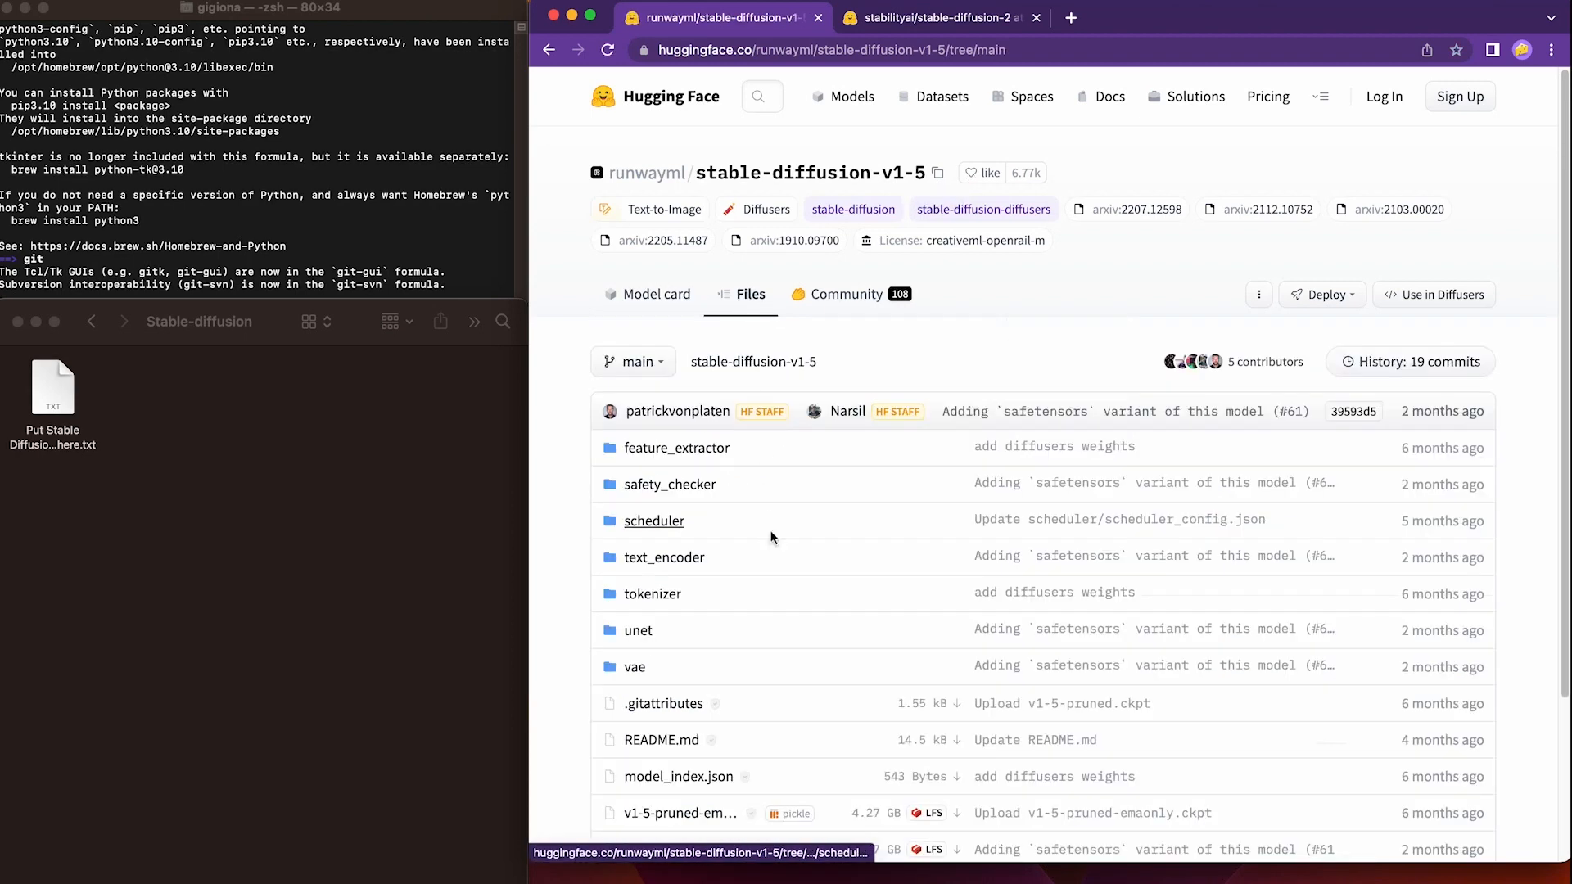
scroll(down, 3)
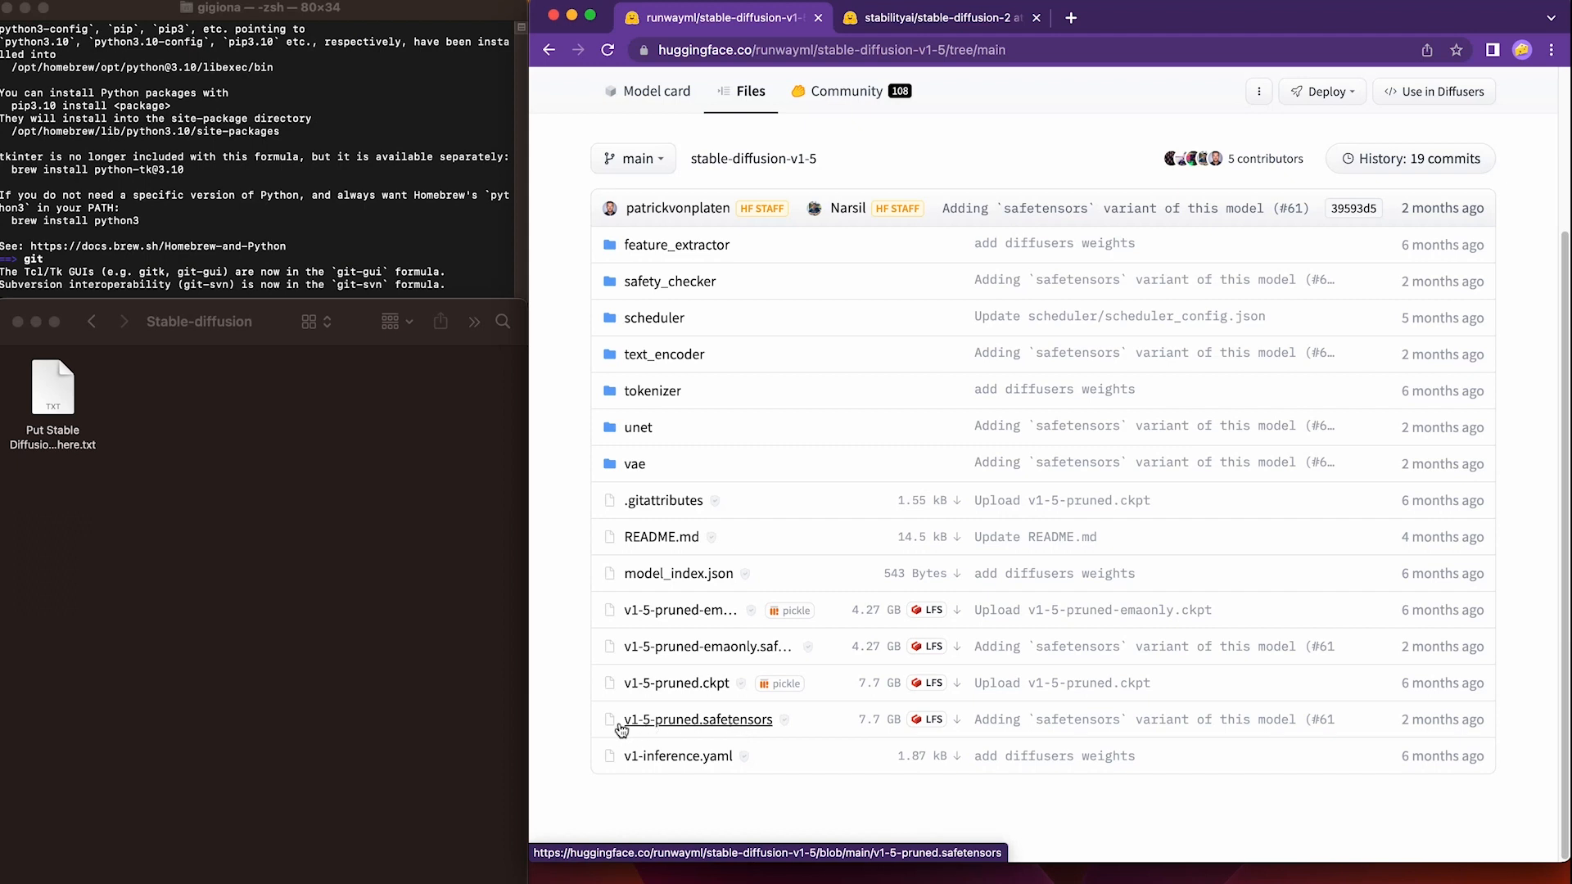
mouse_move(735, 734)
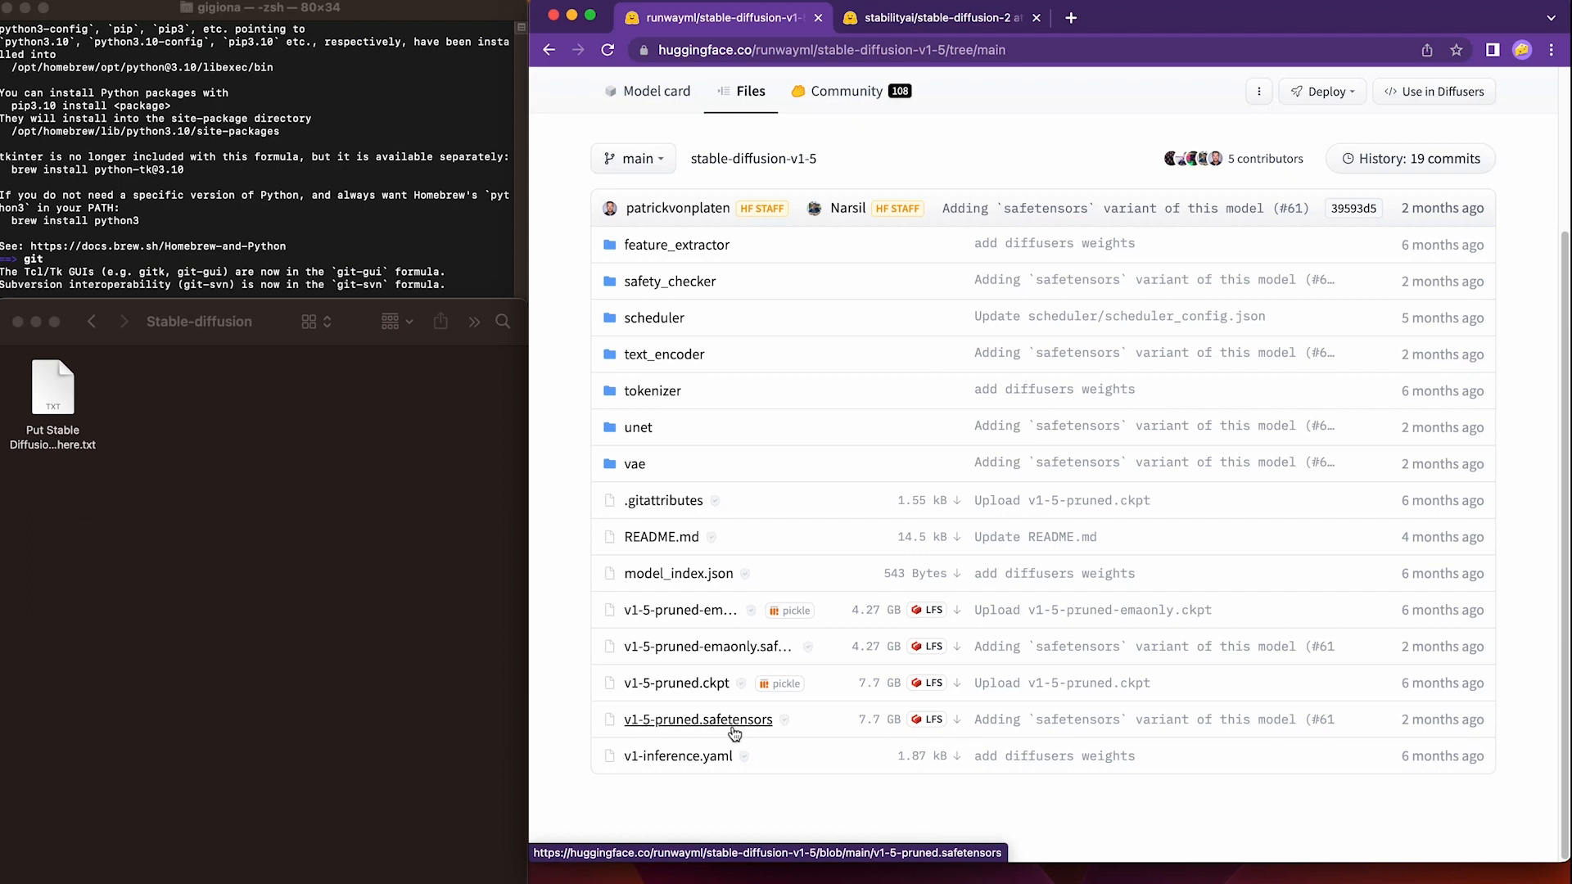
mouse_move(959, 725)
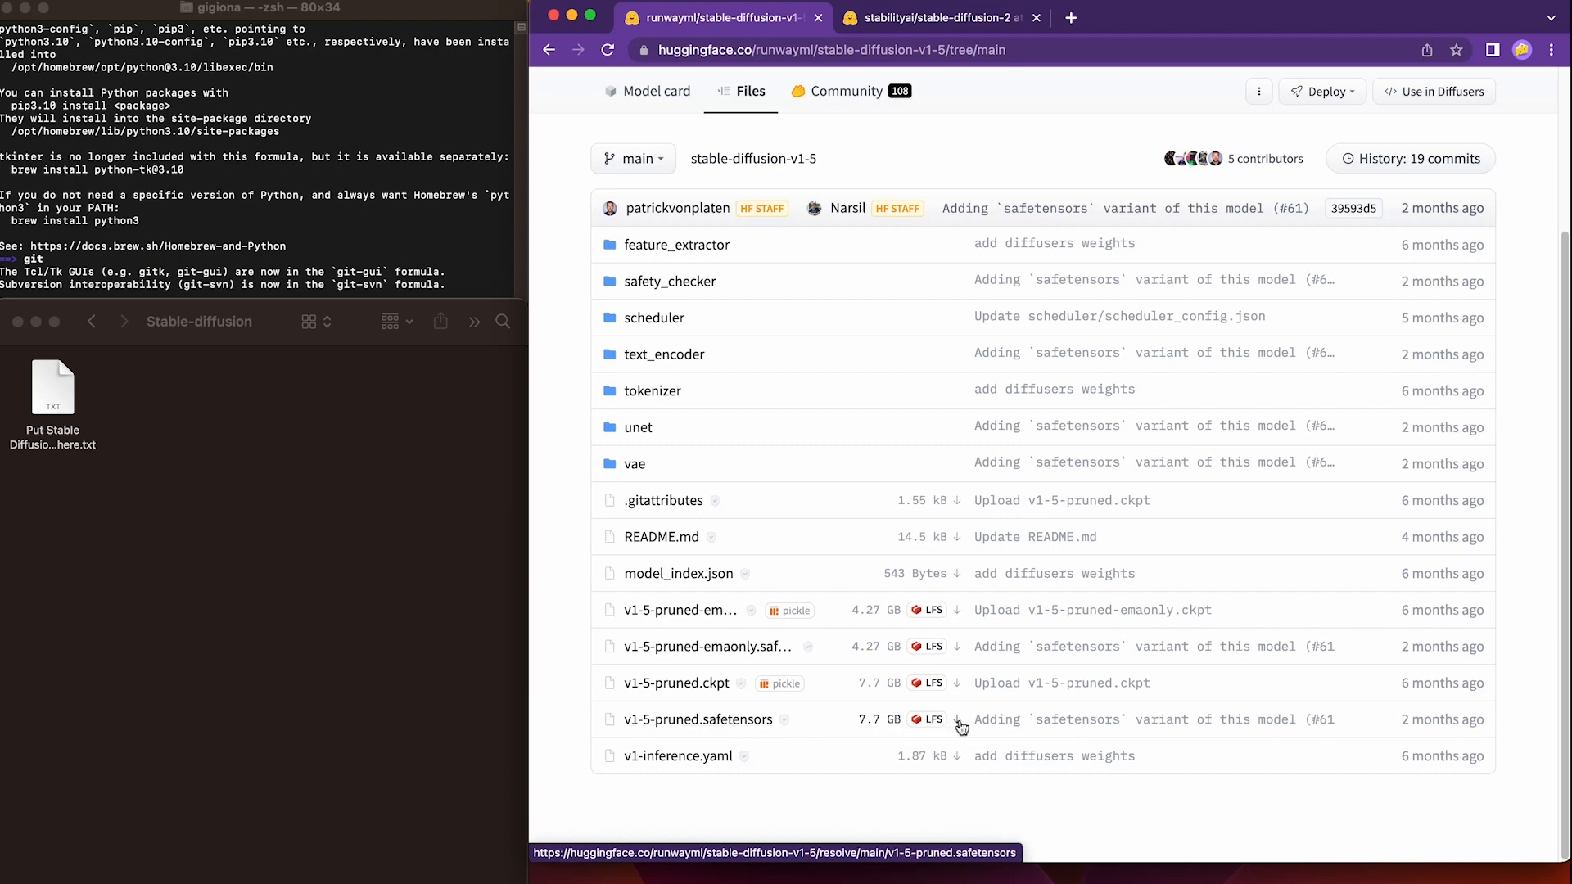
Step: Download v1-5-pruned.safetensors and choose Show in Finder from the download's menu
click(954, 718)
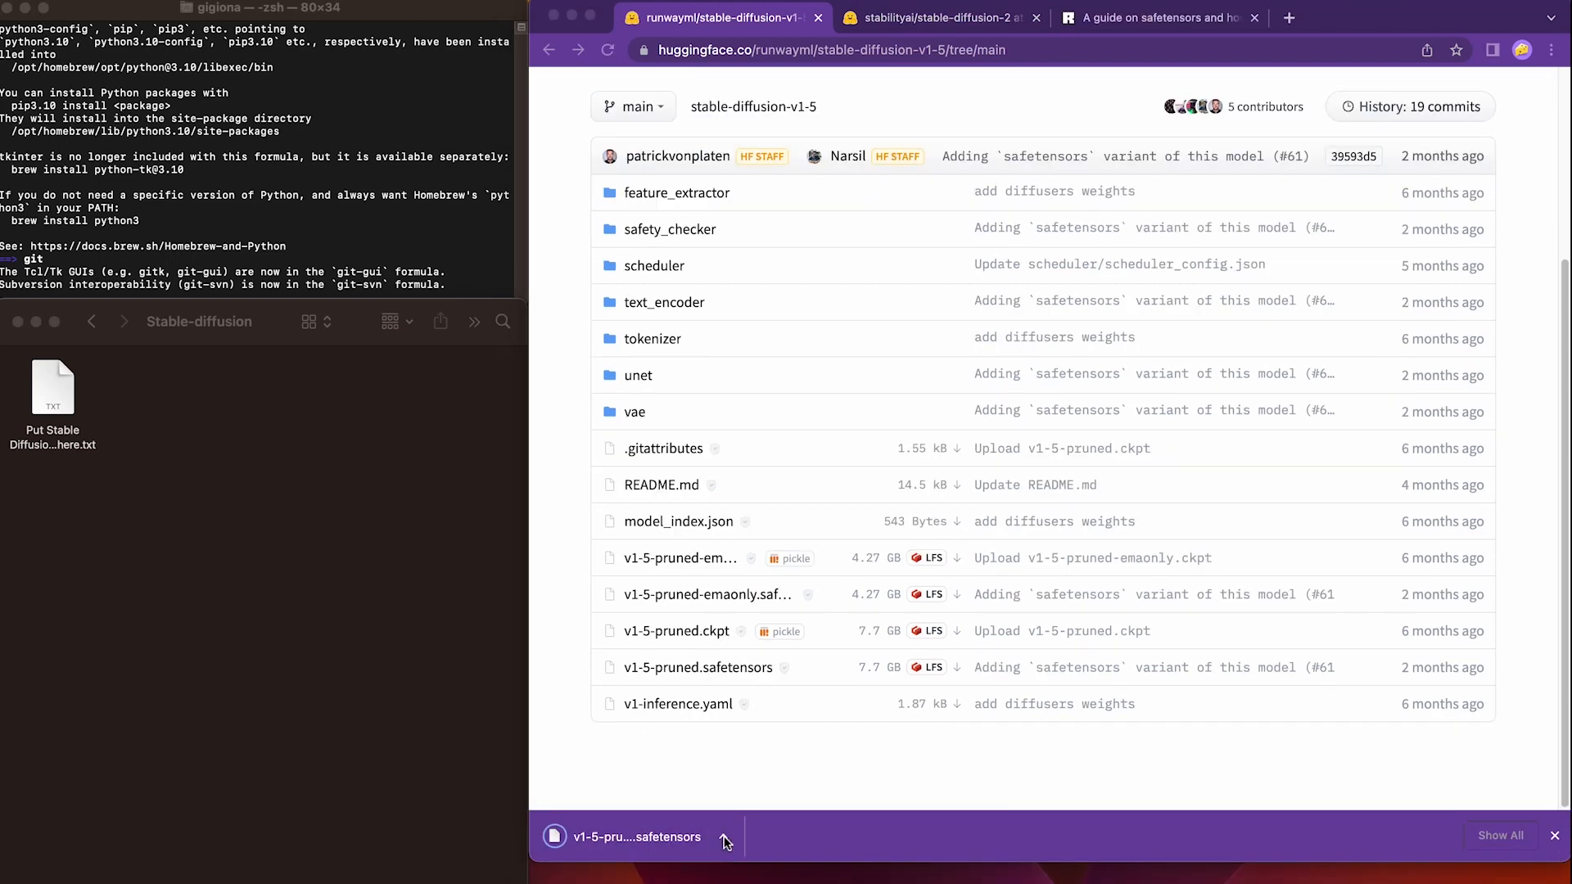
click(722, 841)
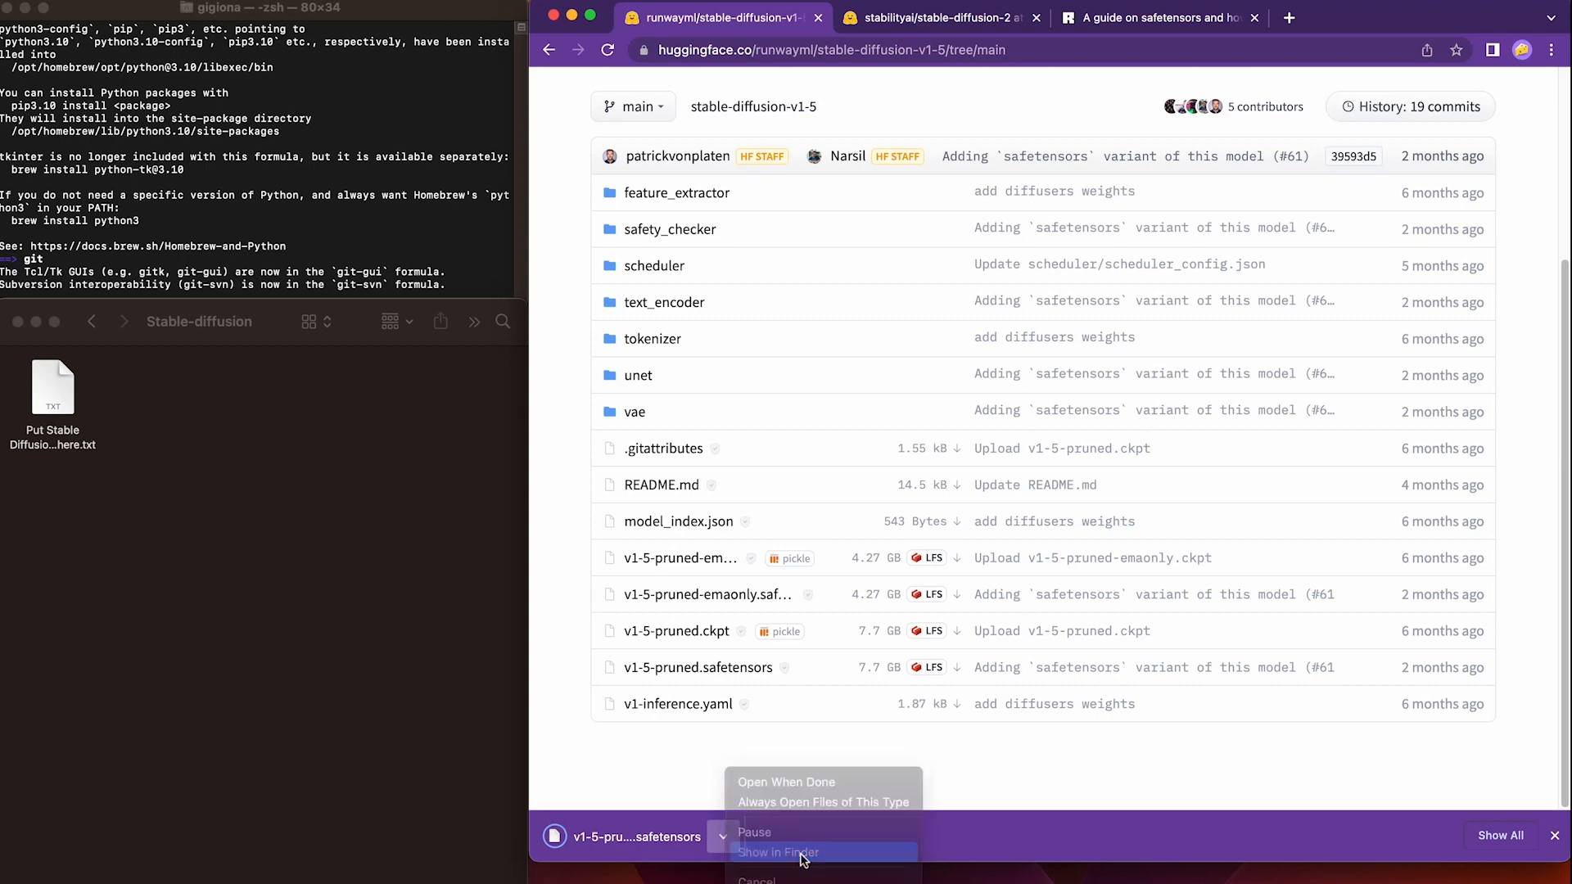
click(776, 851)
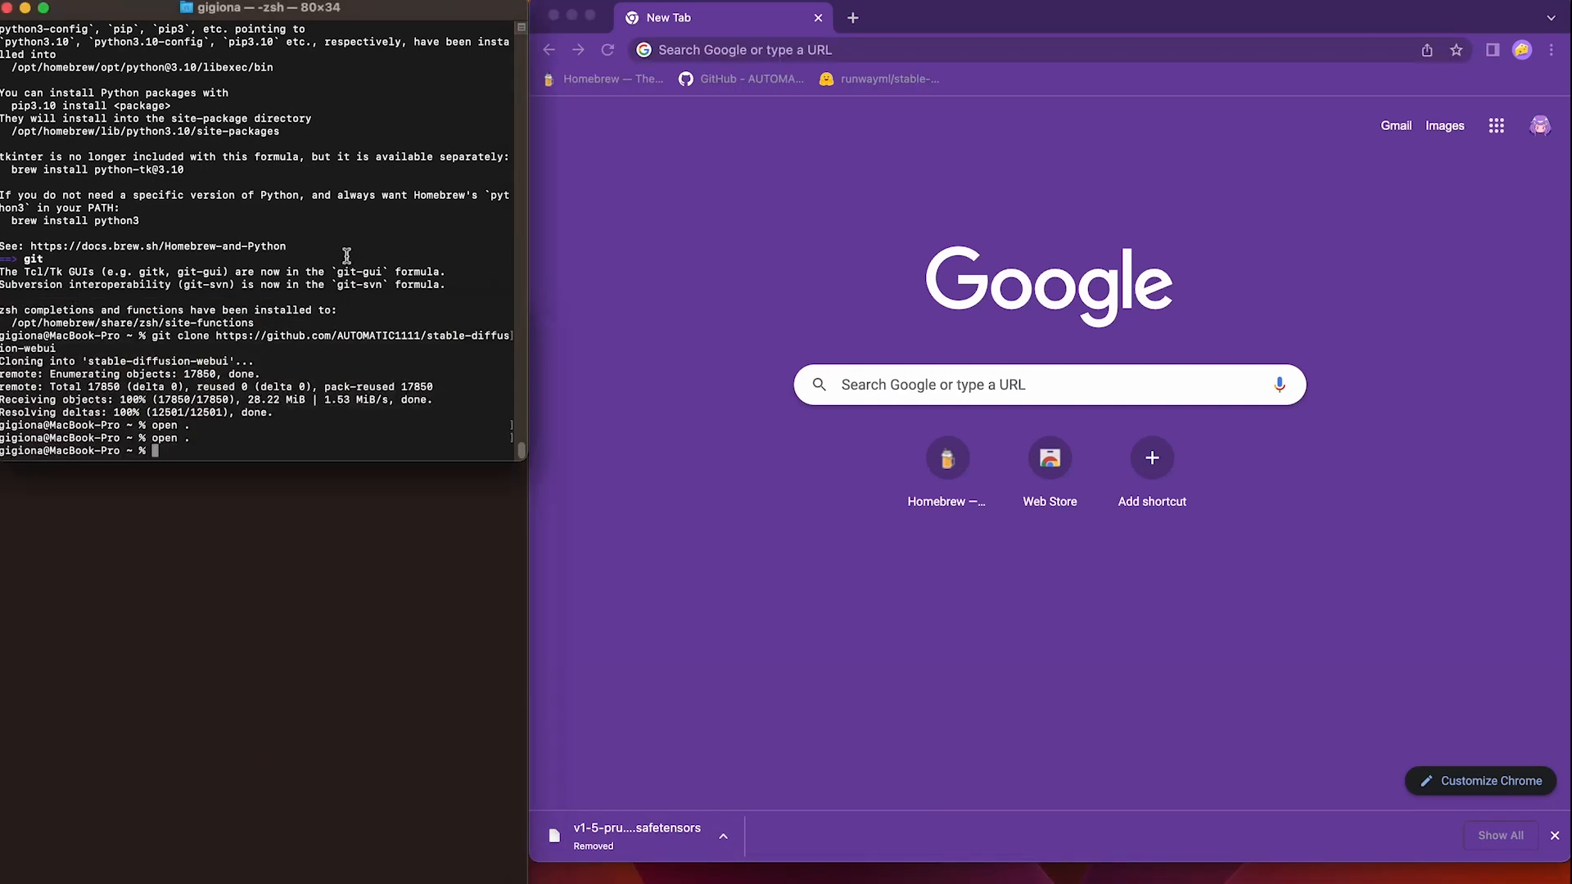
Step: Run cd stable-diffusion-webui, ls, then ./webui.sh to launch the web UI
text(cd stable-diffusion-webui)
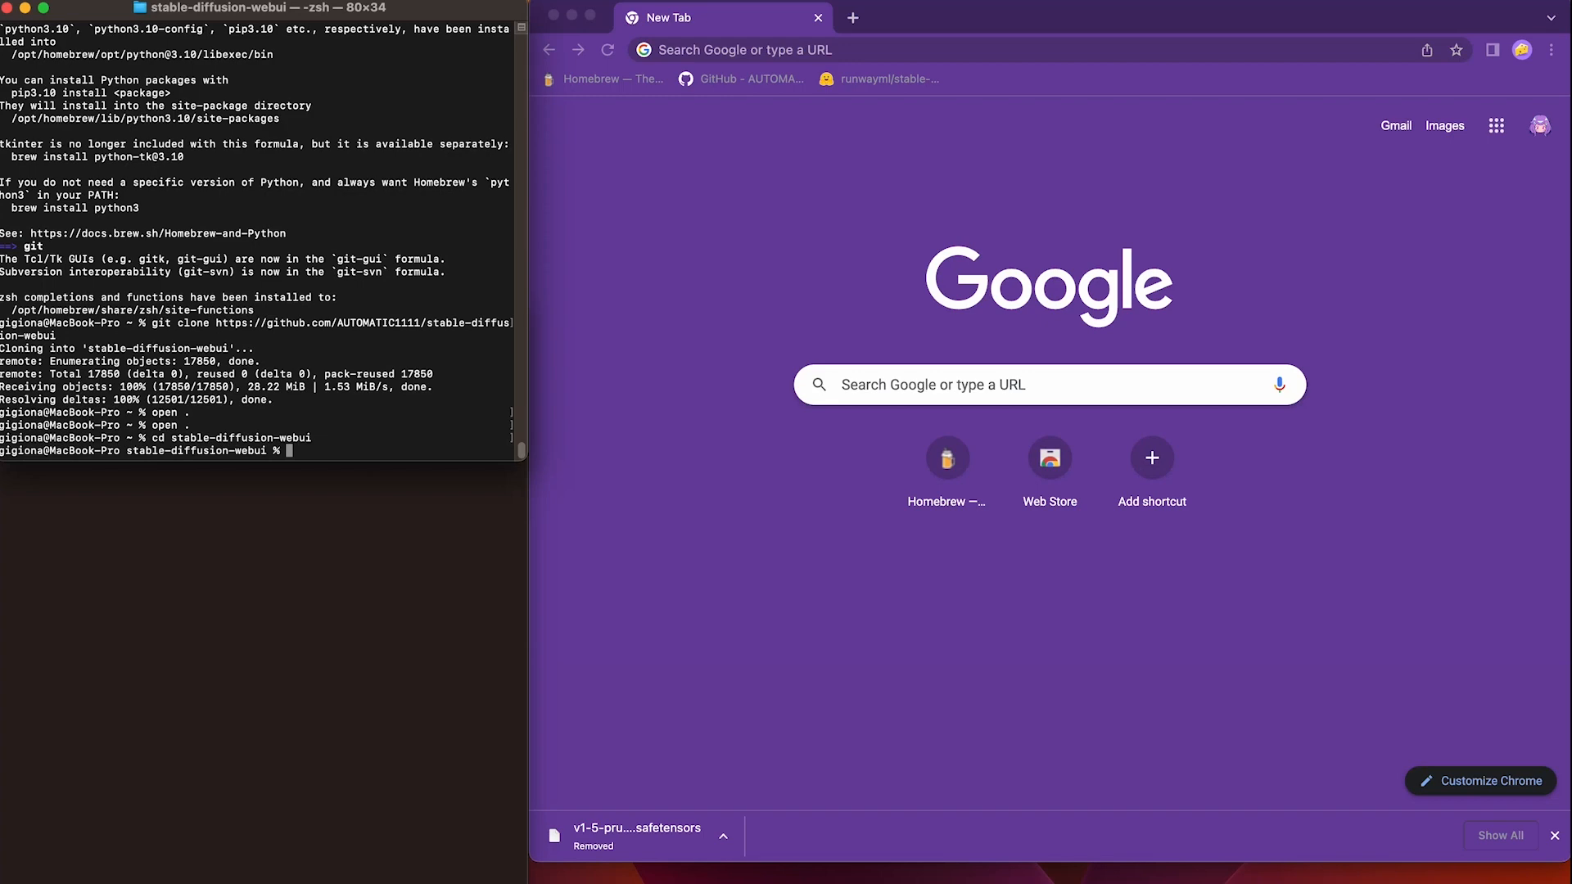
text(l)
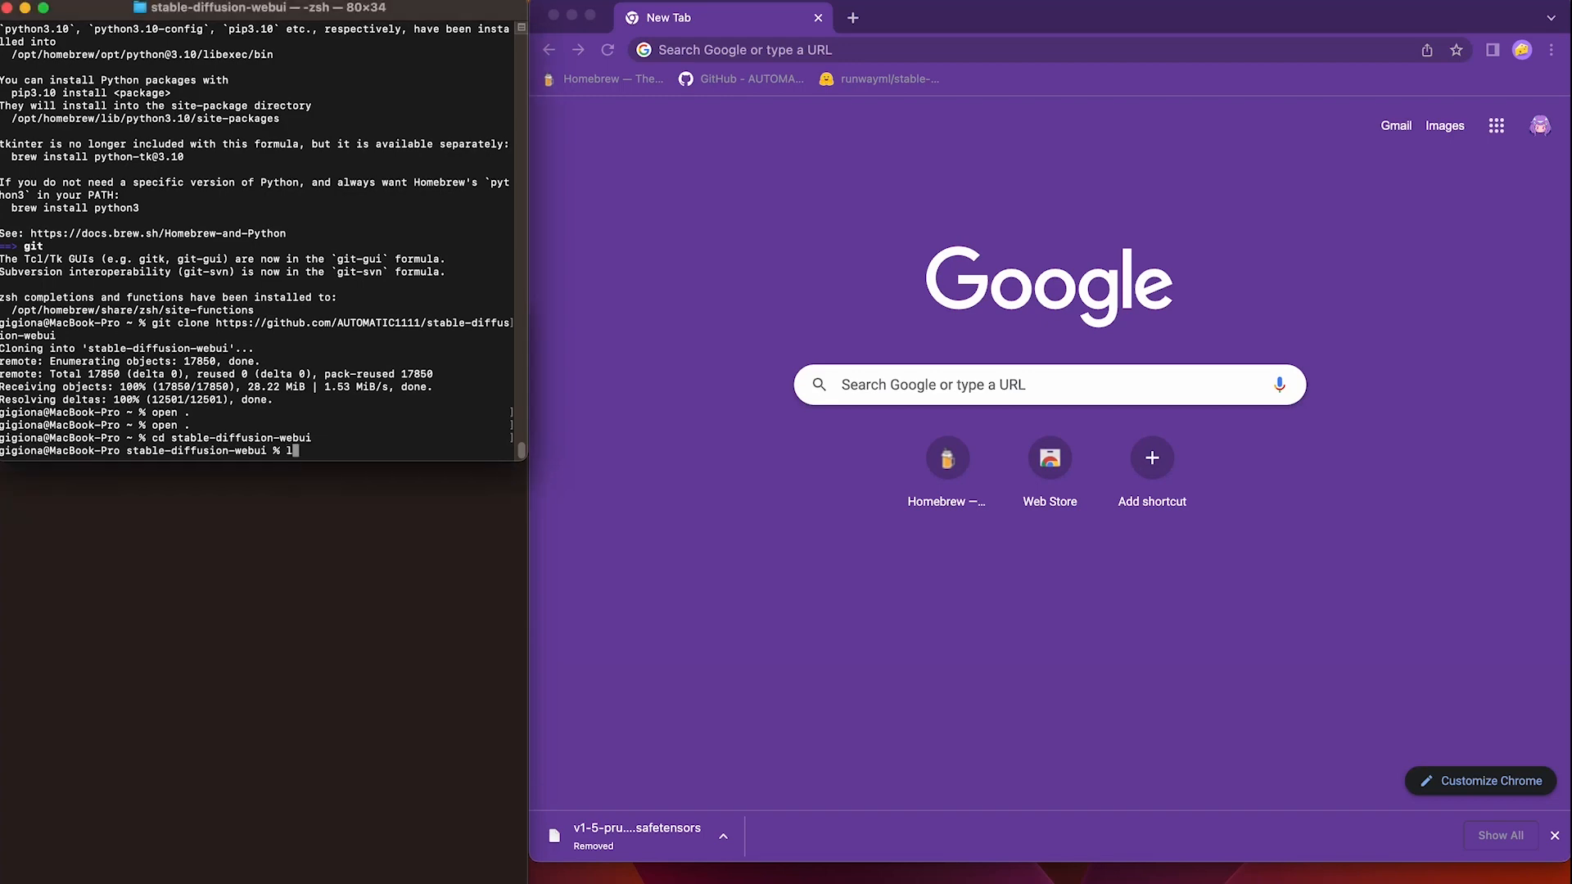
text(ls)
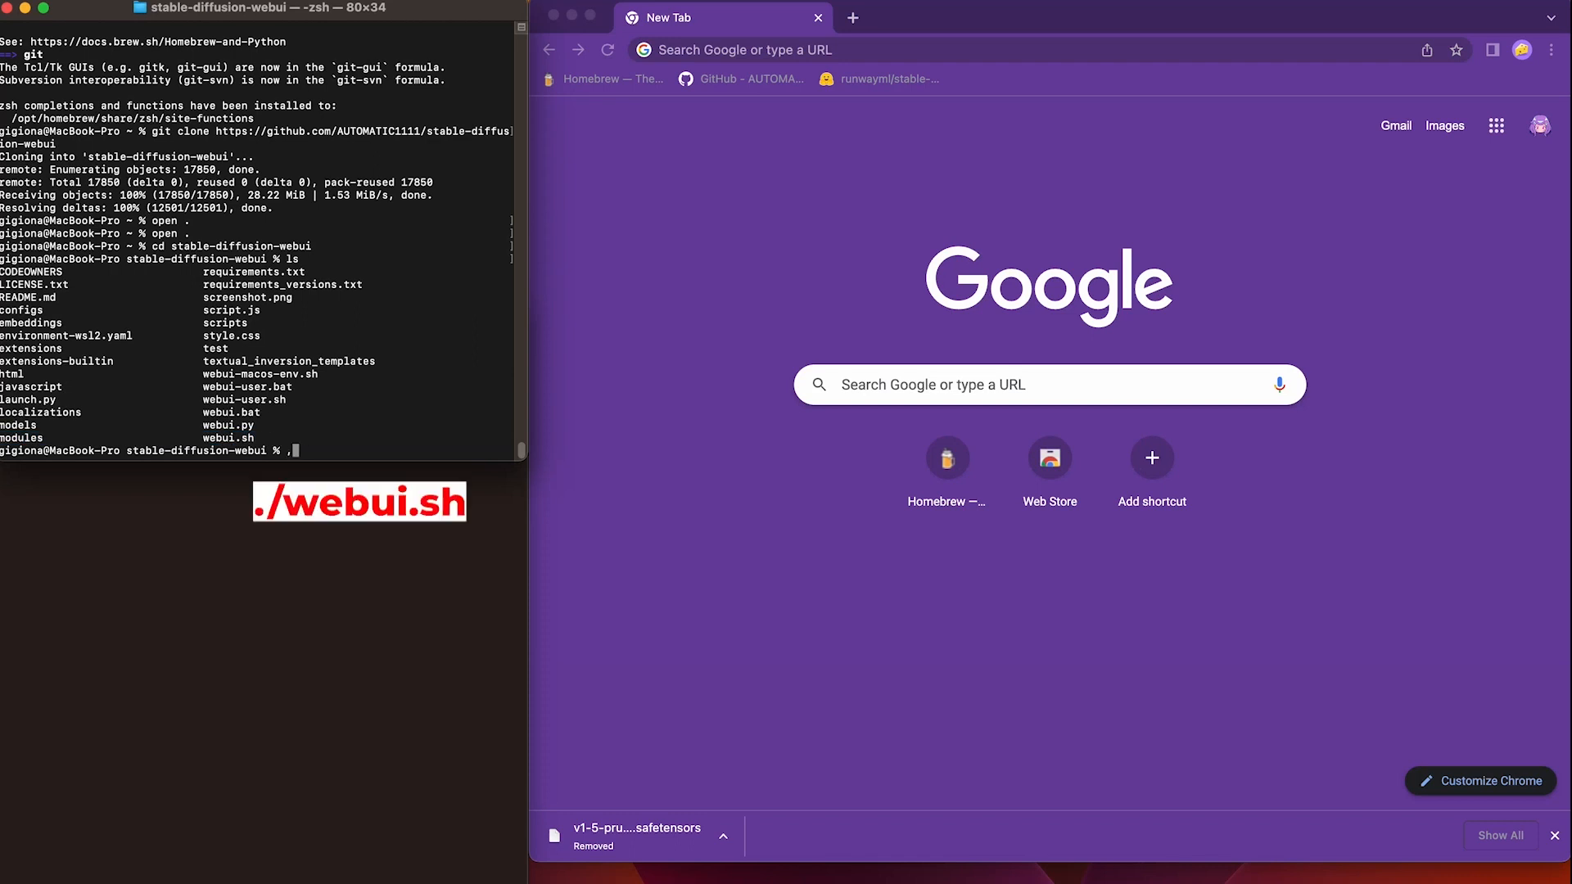
text(./)
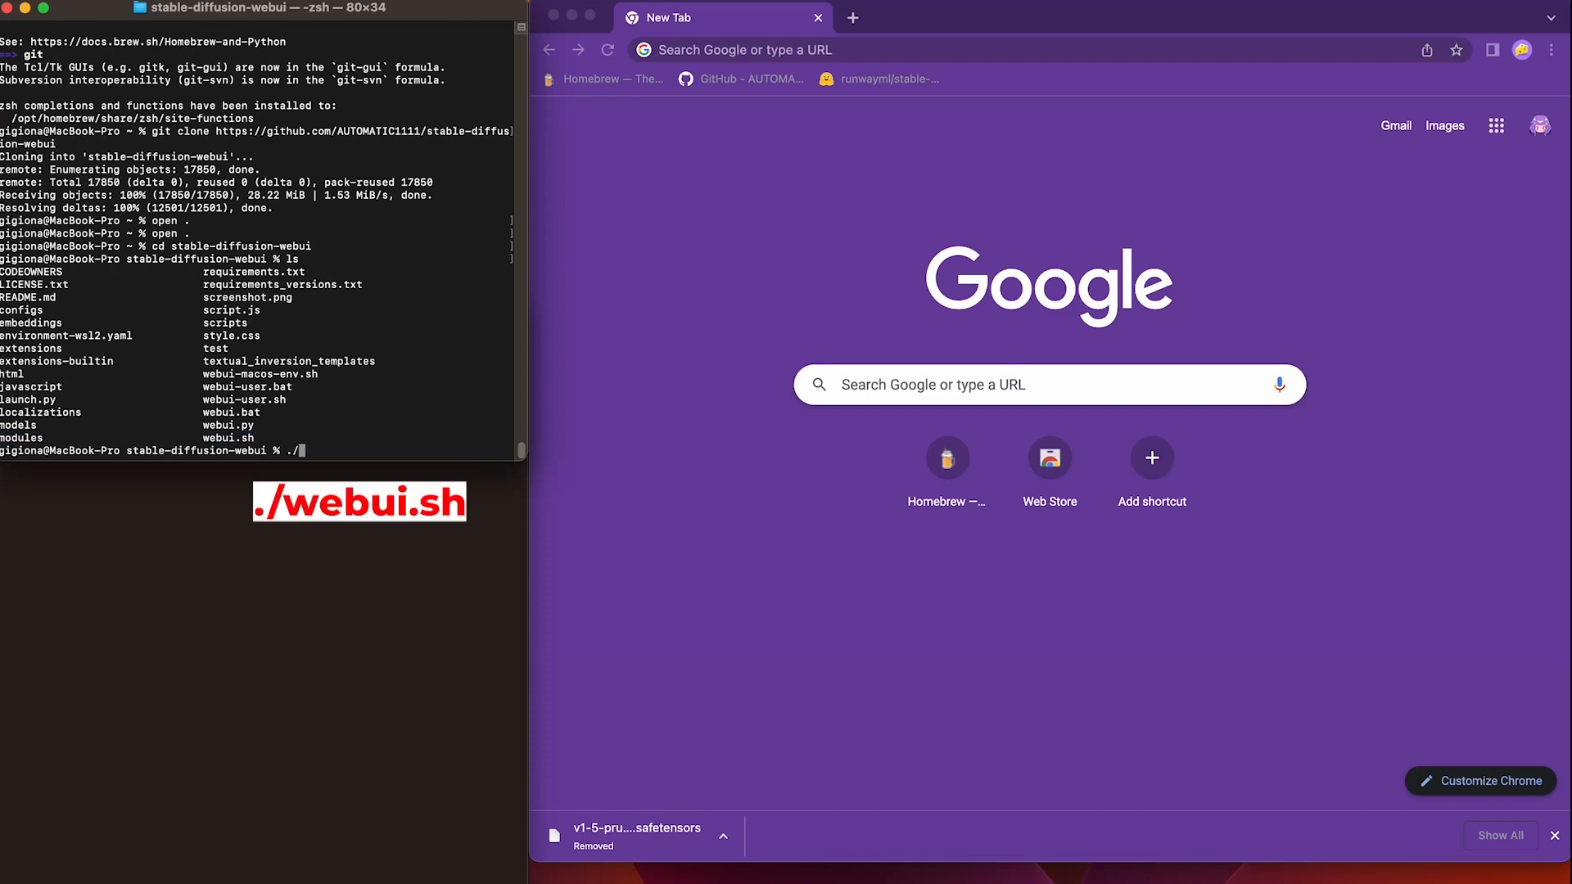
text(webui)
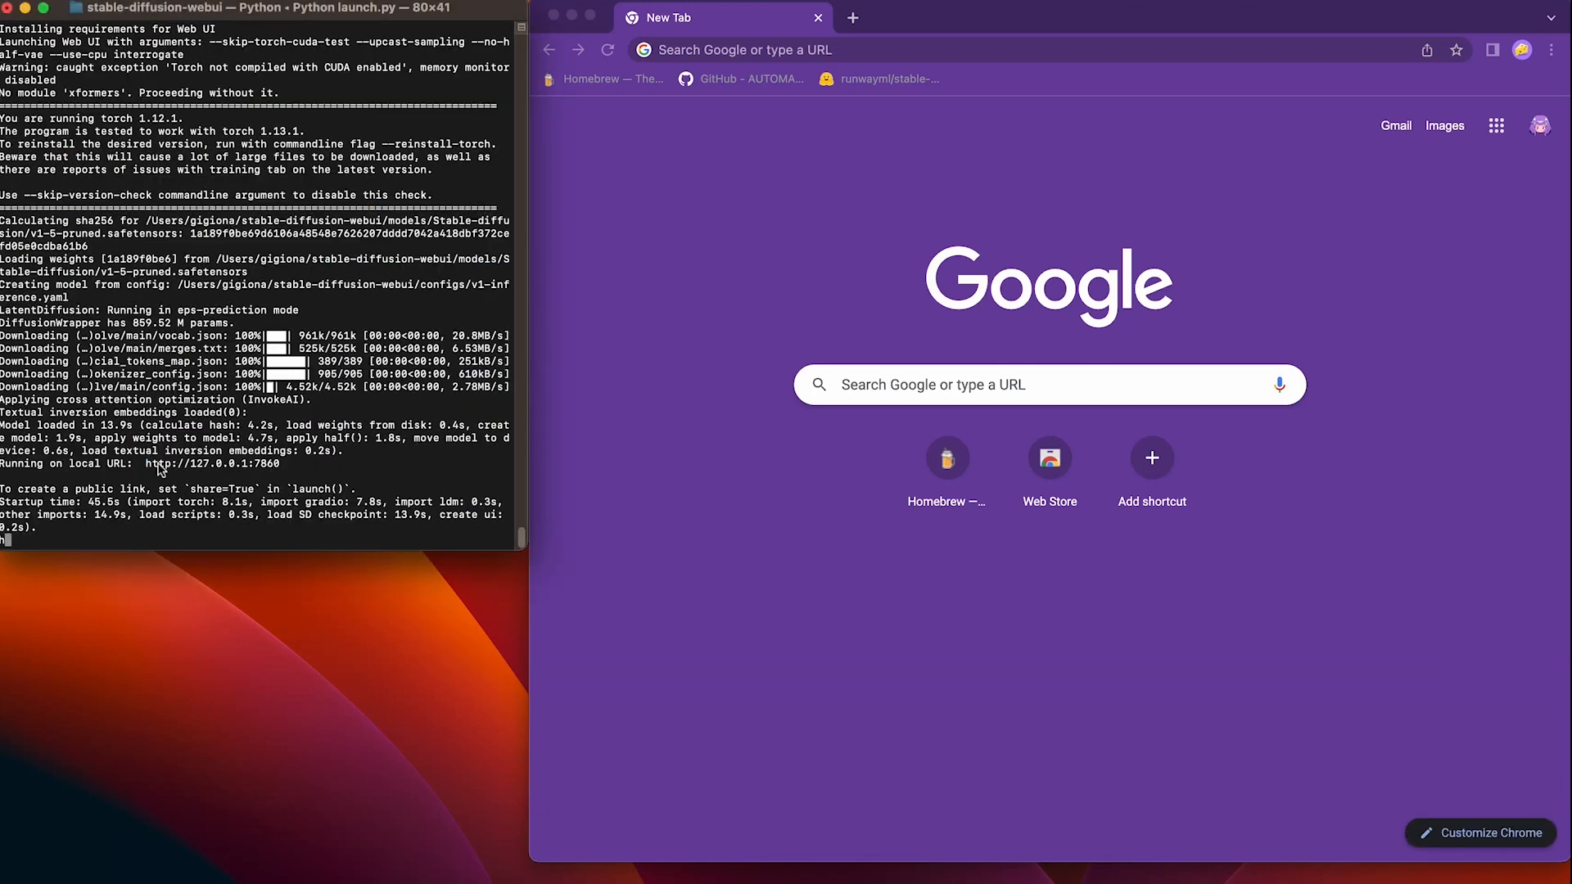
double_click(211, 463)
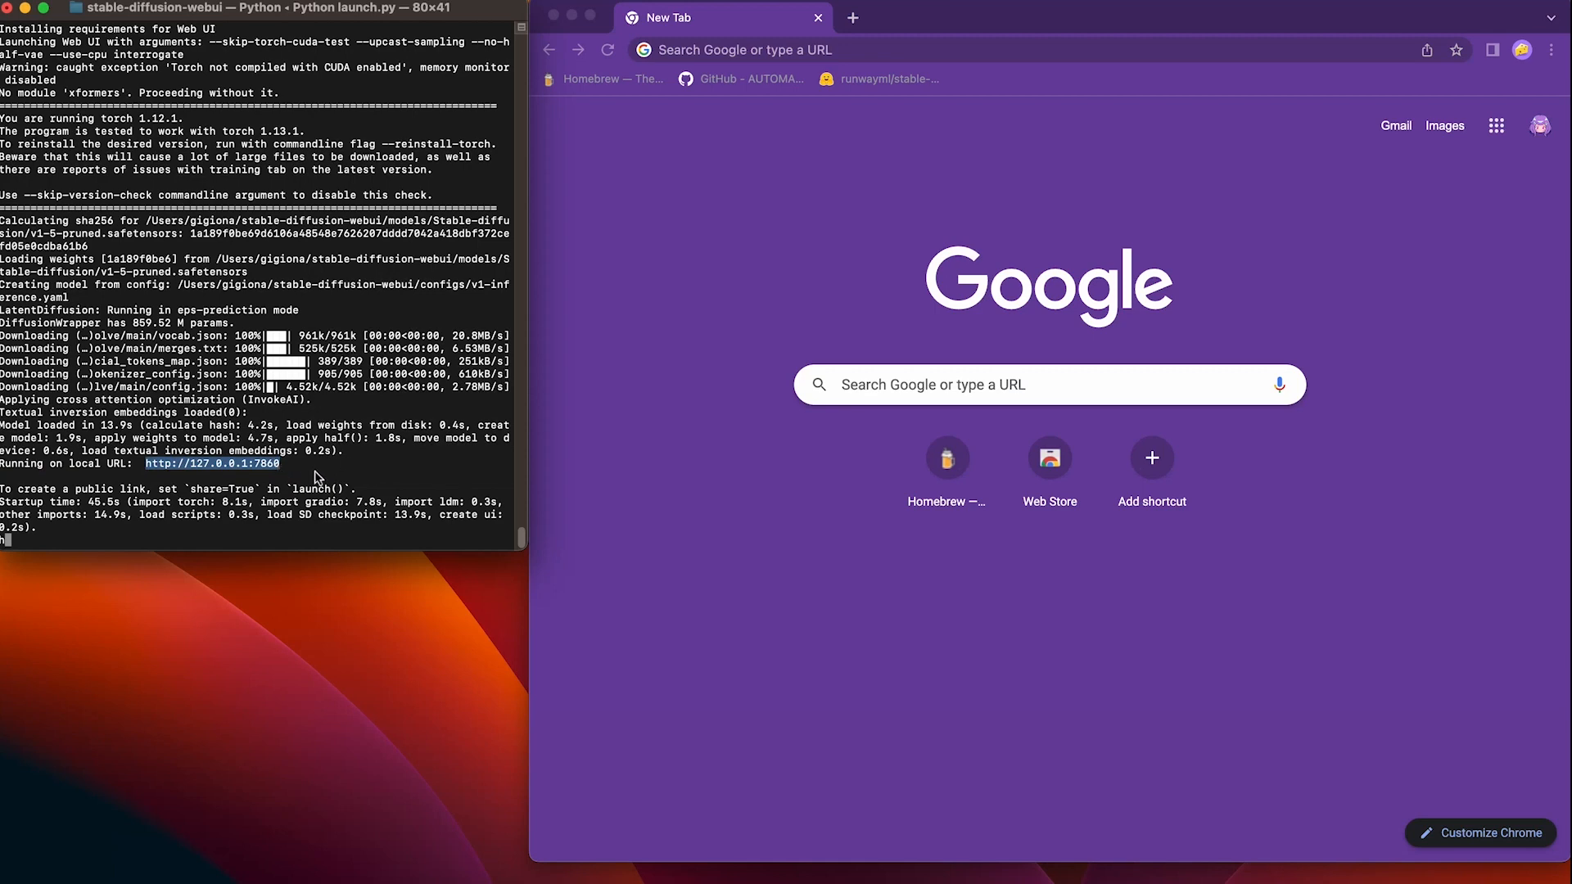
text(http://127.0.0.1:7860)
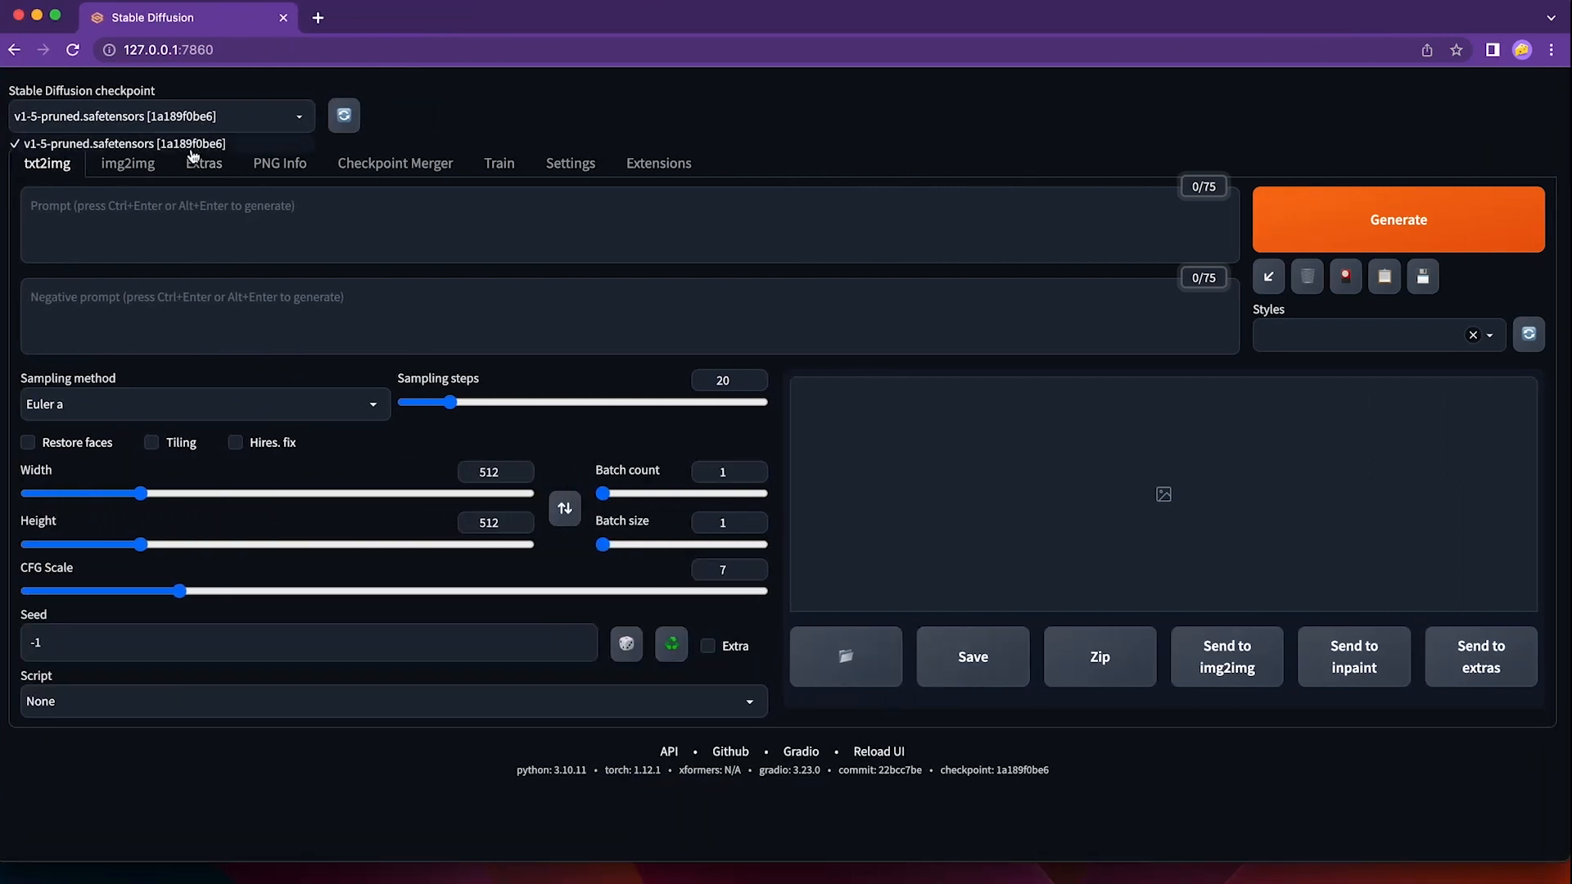
Step: Generate 'anime girl, wearing a pink dress, brown eyes' with negative prompt on bad hands and wrong number of fingers
text(anime girl, wear)
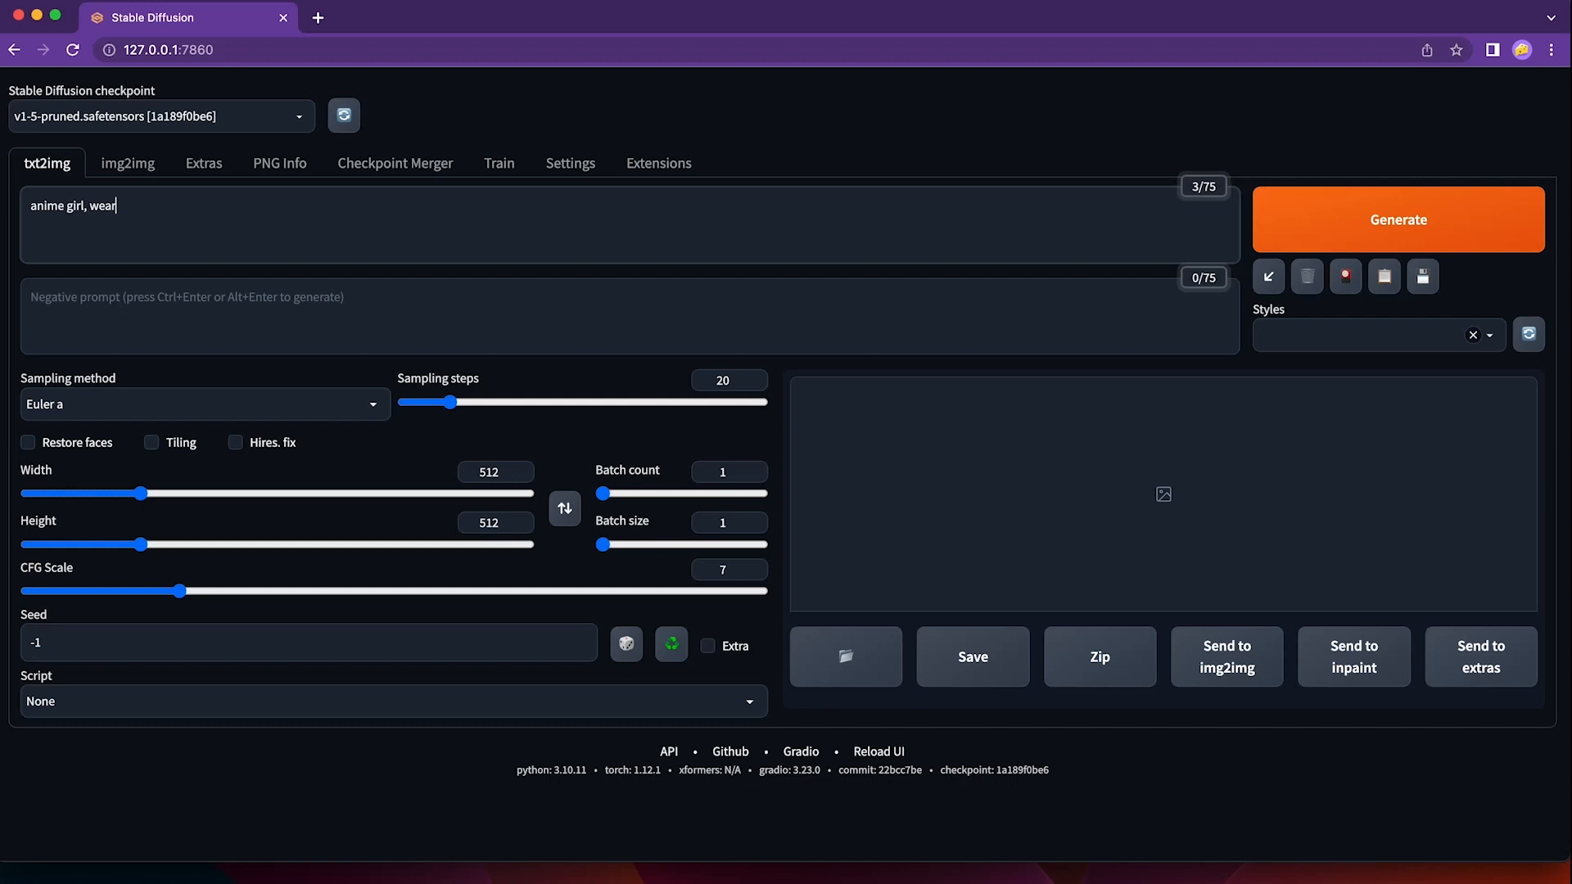
text(ing a pink dress, brown eyes)
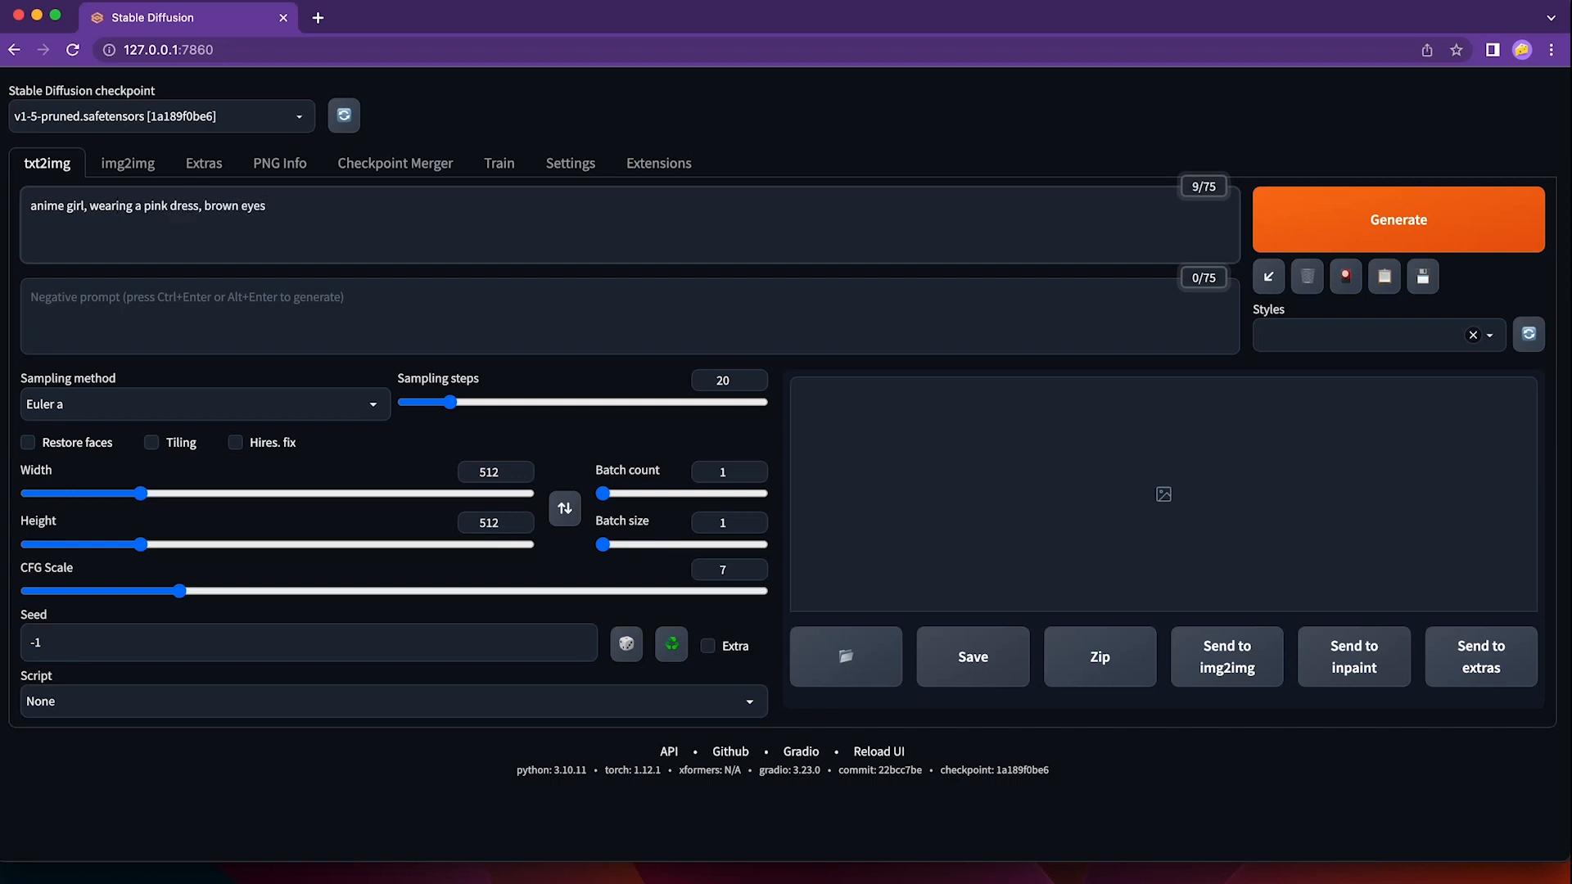
text(bad)
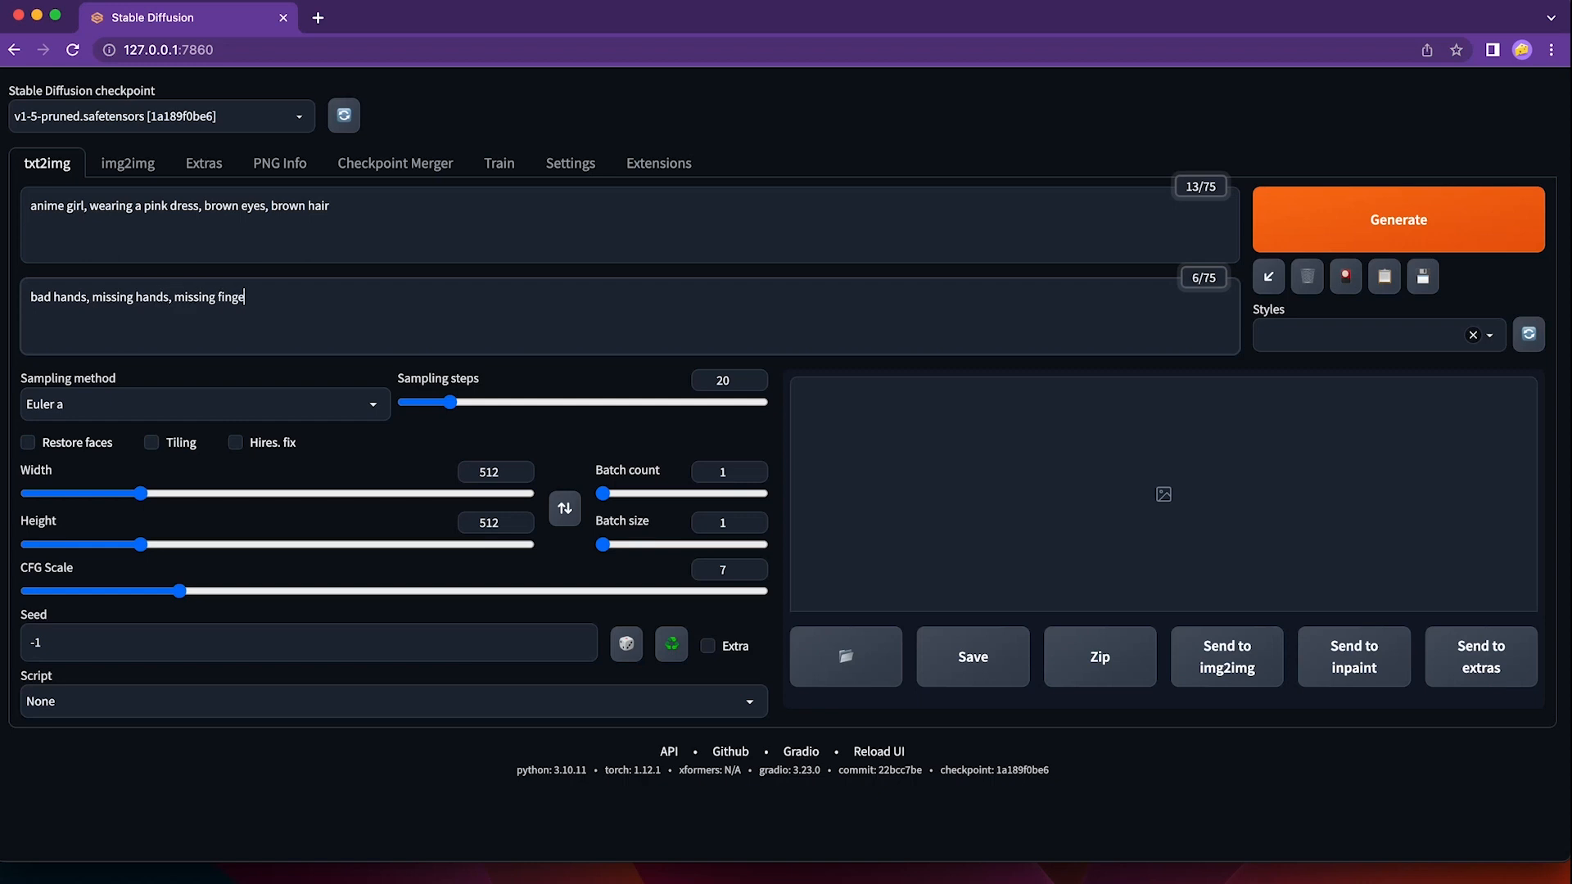
text(rs, wrong number of fingers)
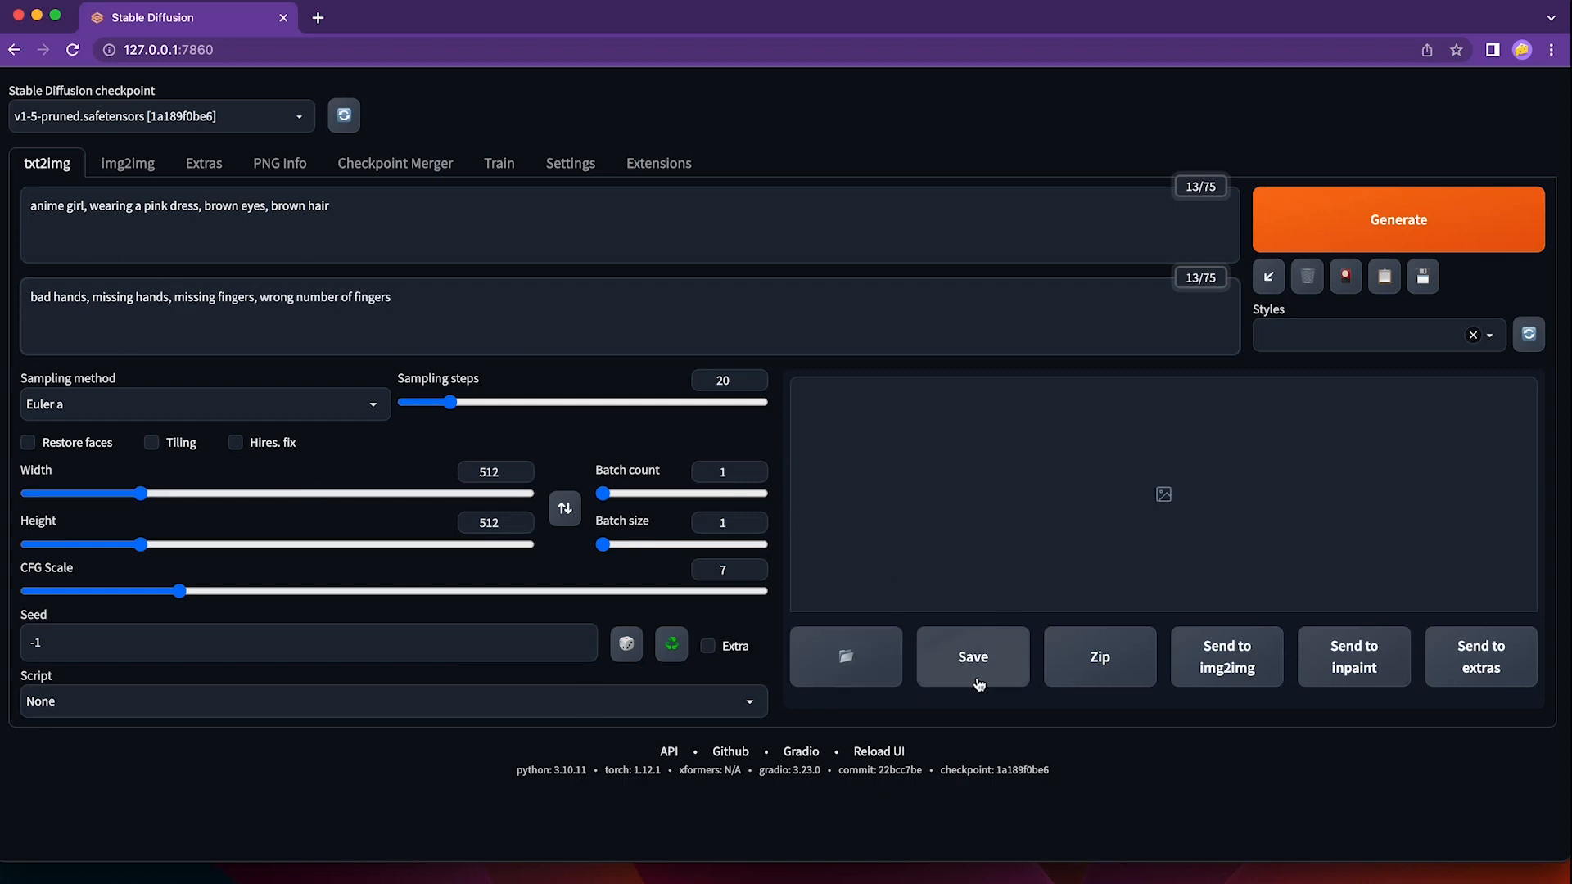
click(1396, 219)
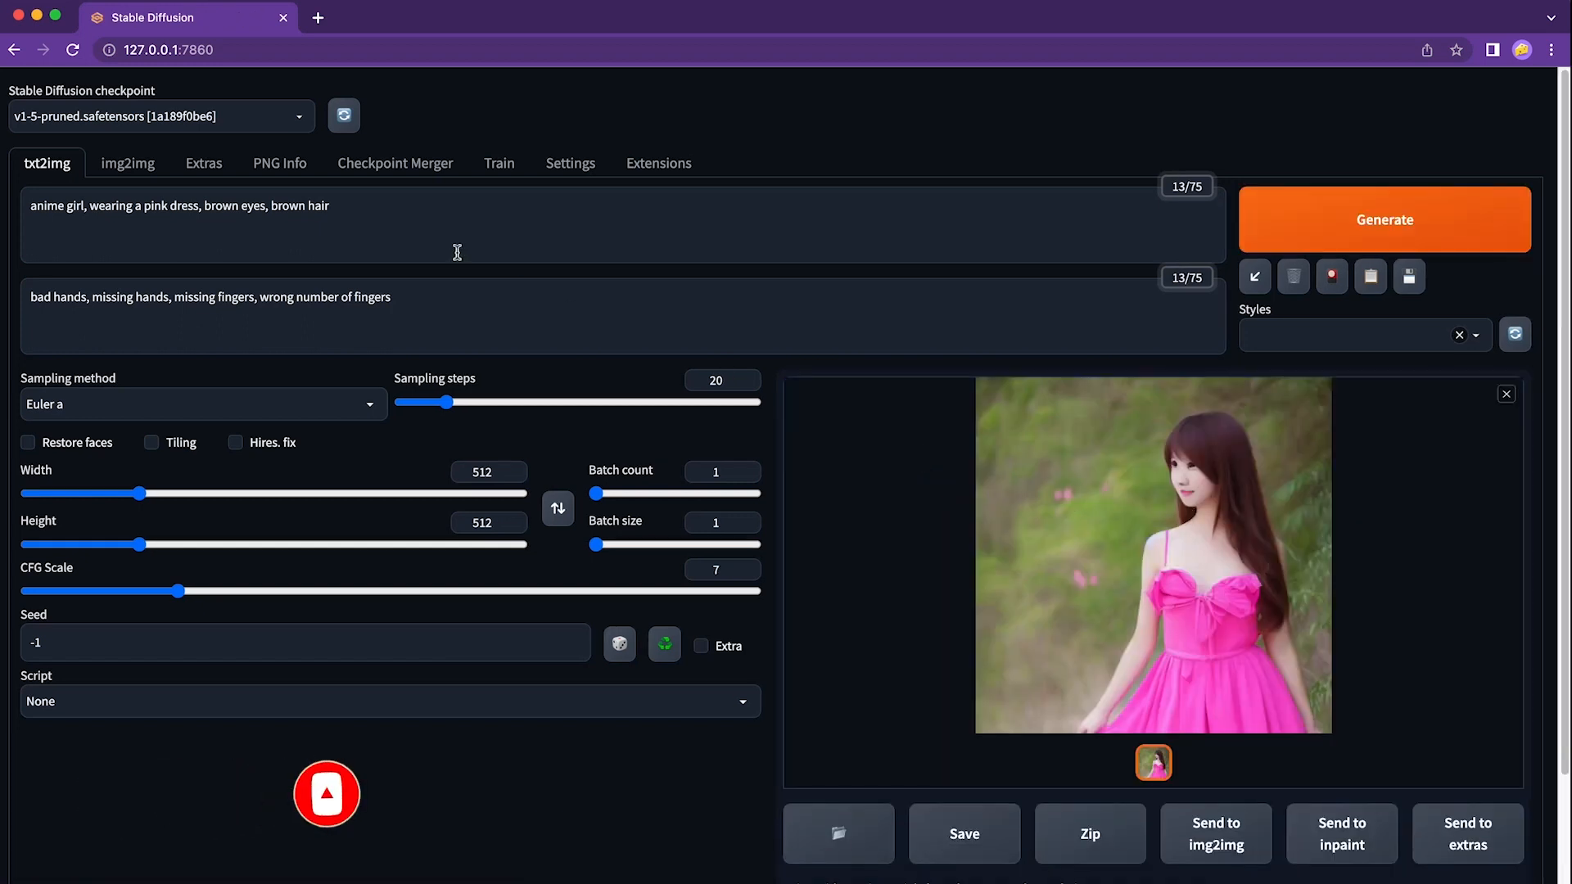
Step: Extend the prompt with ', look into the' for the next generation
text(, look into the)
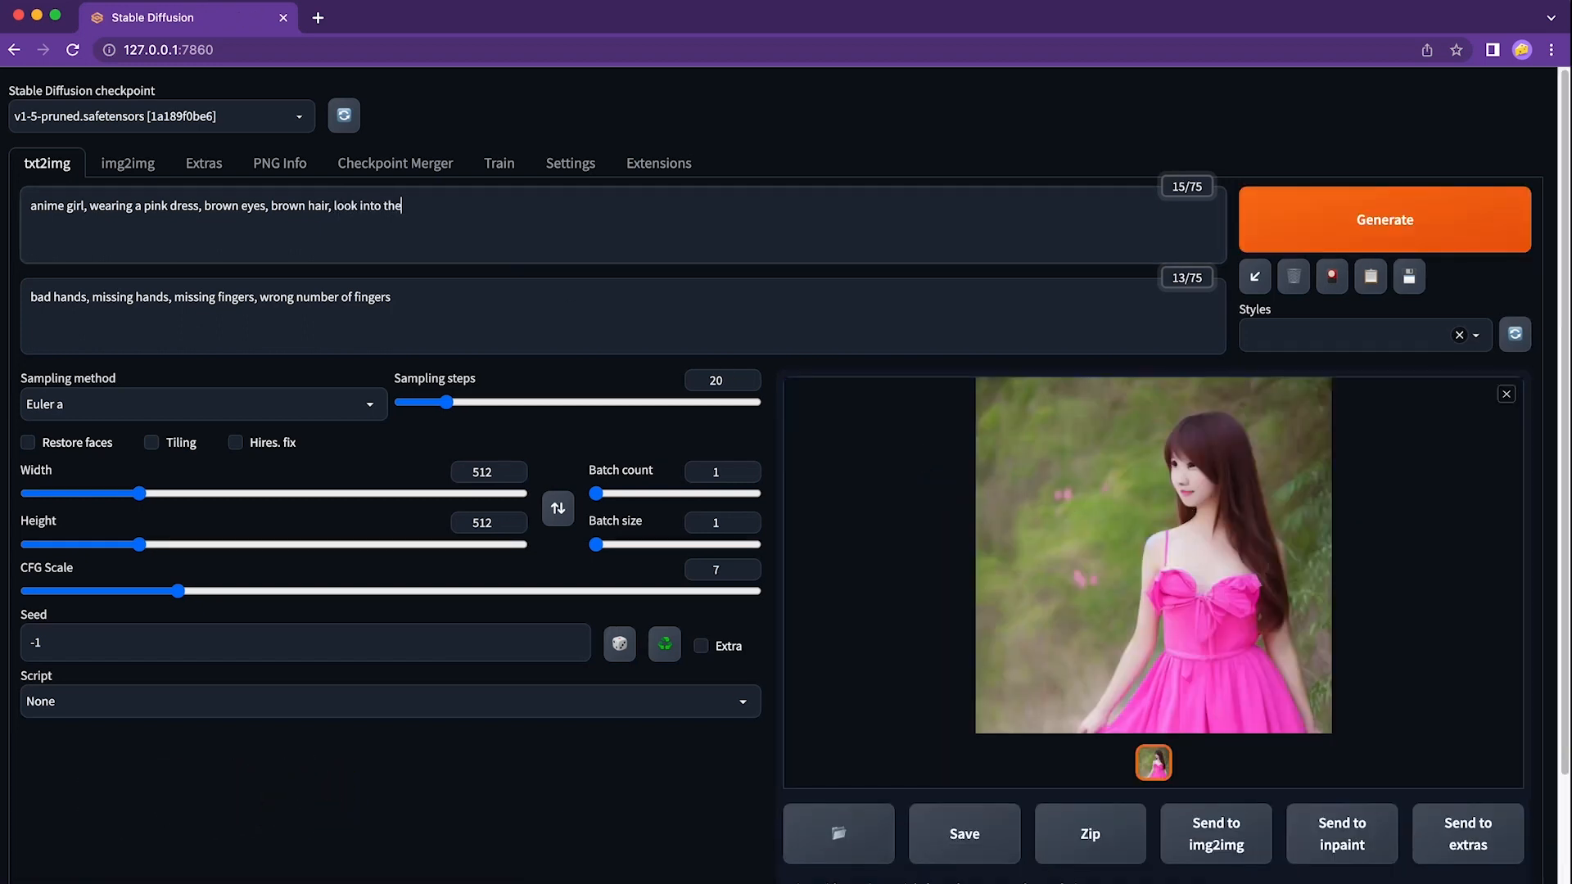